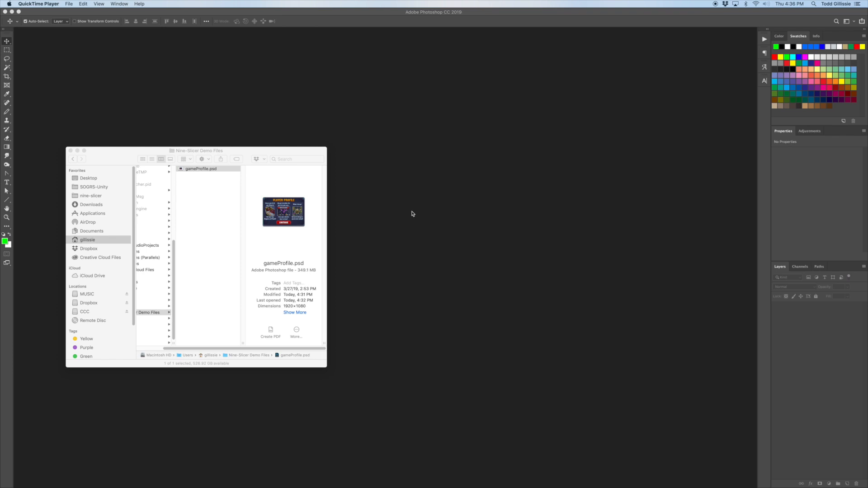
{"action": "mouse_move", "coordinate": [197, 161]}
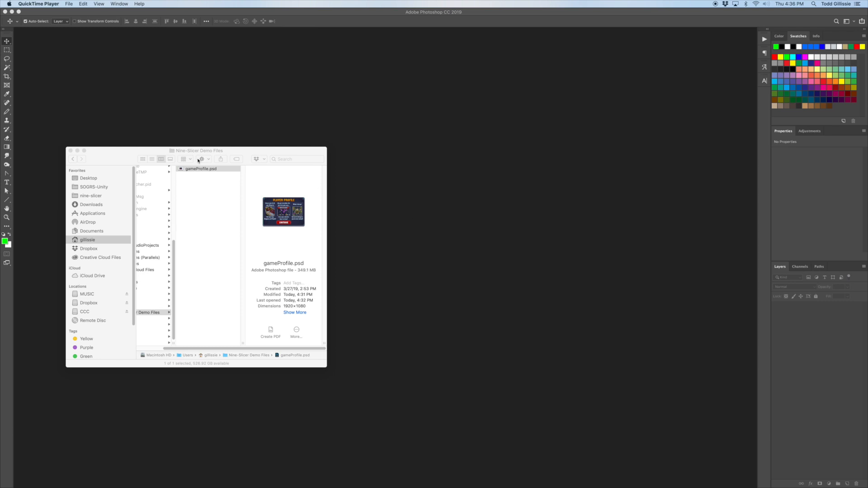
{"action": "mouse_move", "coordinate": [205, 185]}
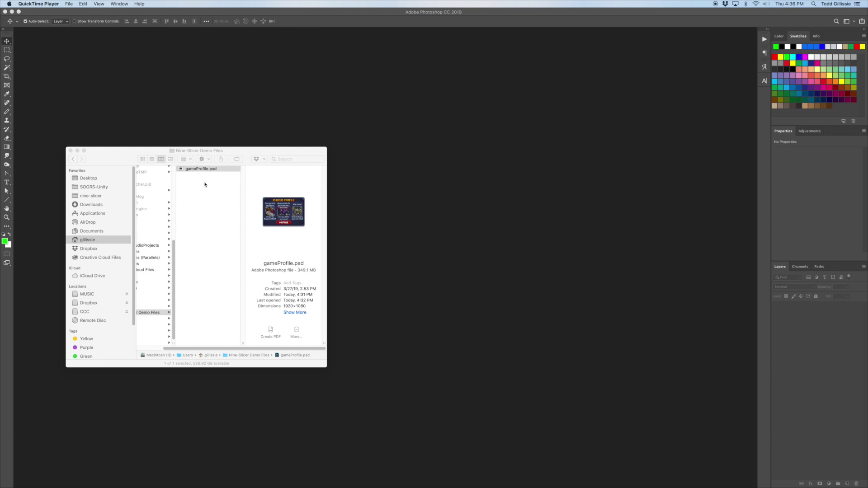
Select gameProfile.psd in the Nine-Slicer Demo Files folder in Finder.
{"action": "left_click", "coordinate": [200, 168]}
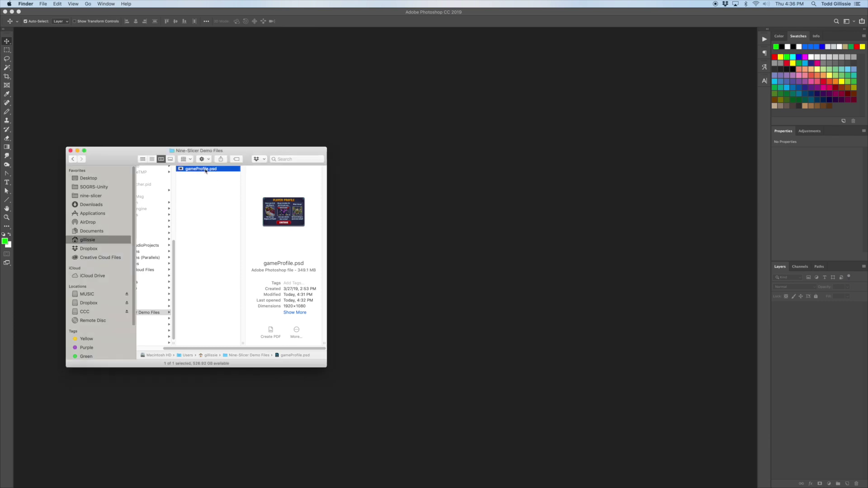
Open gameProfile.psd in Photoshop and quick-export the activity card back layer as PNG.
{"action": "double_click", "coordinate": [201, 169]}
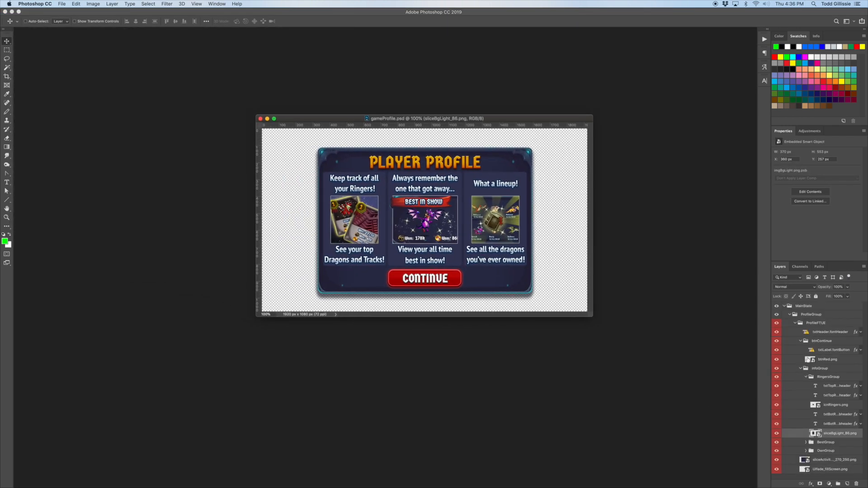
{"action": "left_click", "coordinate": [828, 359]}
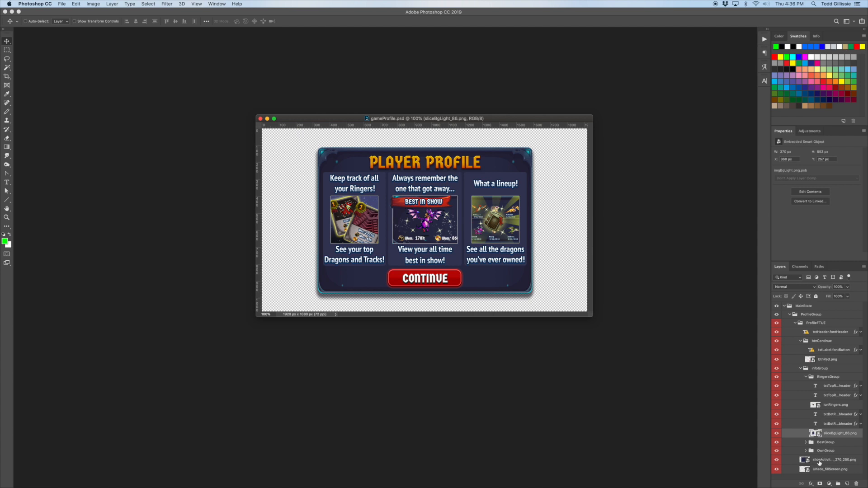
{"action": "left_click", "coordinate": [777, 460]}
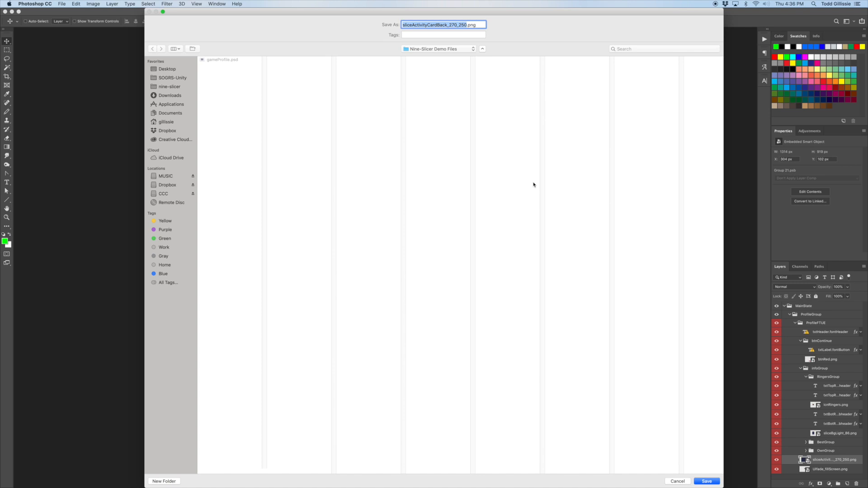
{"action": "left_click", "coordinate": [707, 481]}
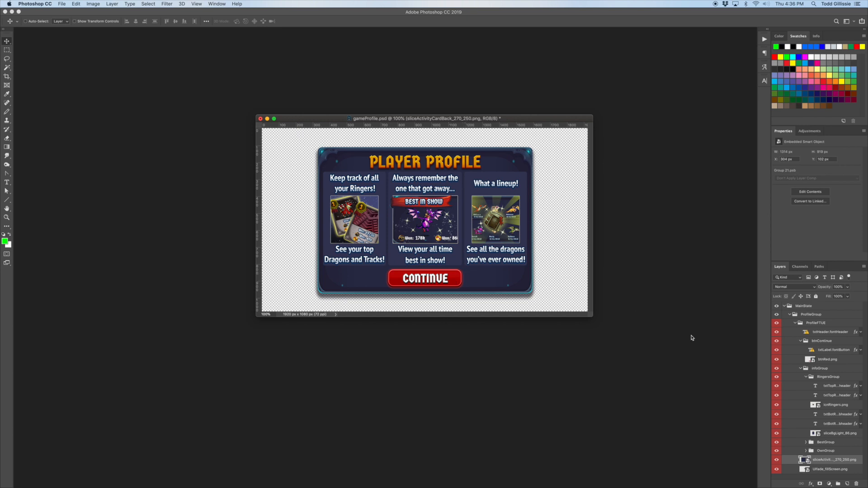
Quick-export the red button layer as btnRed.png.
{"action": "right_click", "coordinate": [830, 460]}
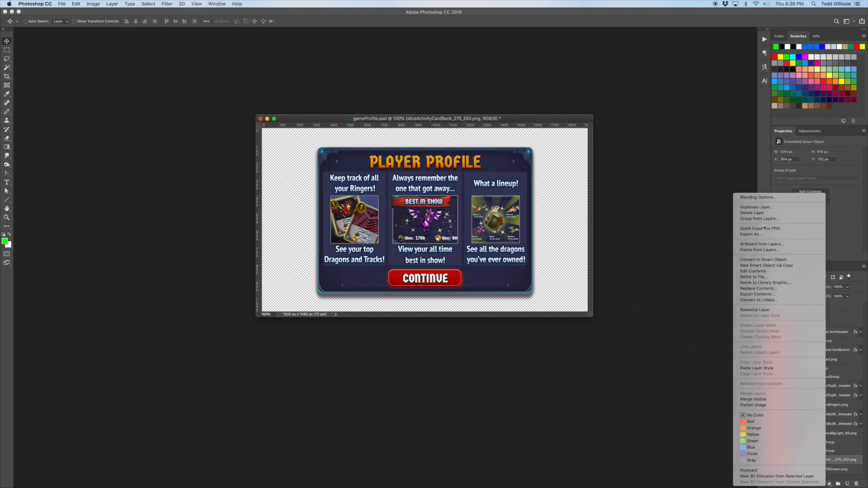
{"action": "left_click", "coordinate": [751, 234]}
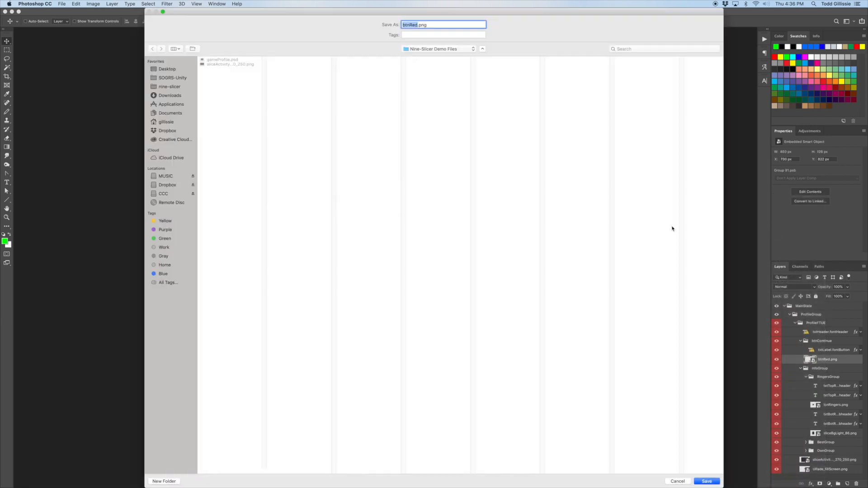
{"action": "left_click", "coordinate": [707, 481]}
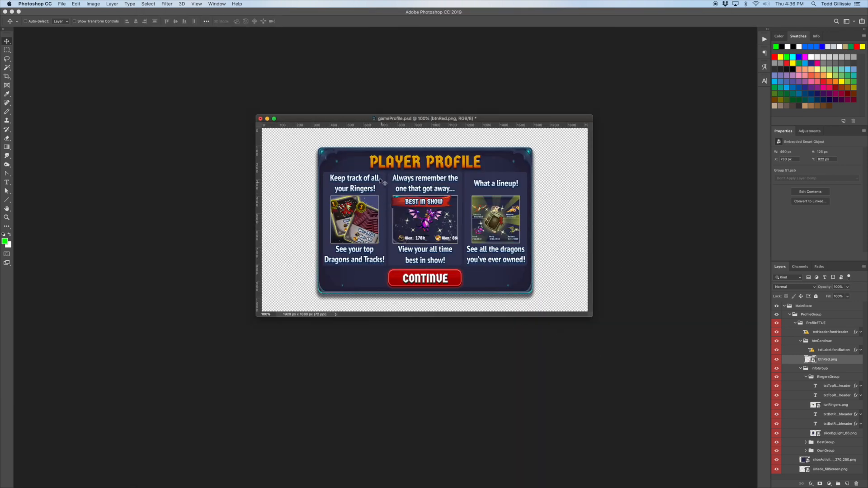
{"action": "mouse_move", "coordinate": [426, 263]}
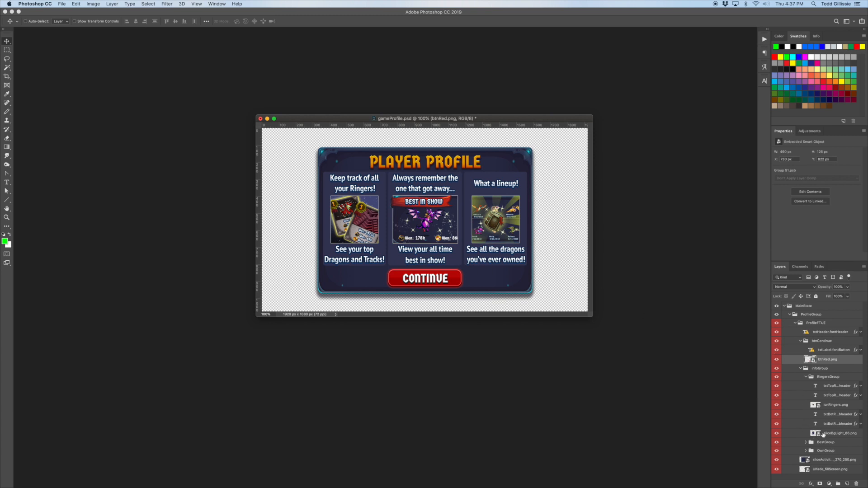
Quick-export the sliceBgLight_86 background layer as sliceBgLight_86.png.
{"action": "left_click", "coordinate": [776, 434]}
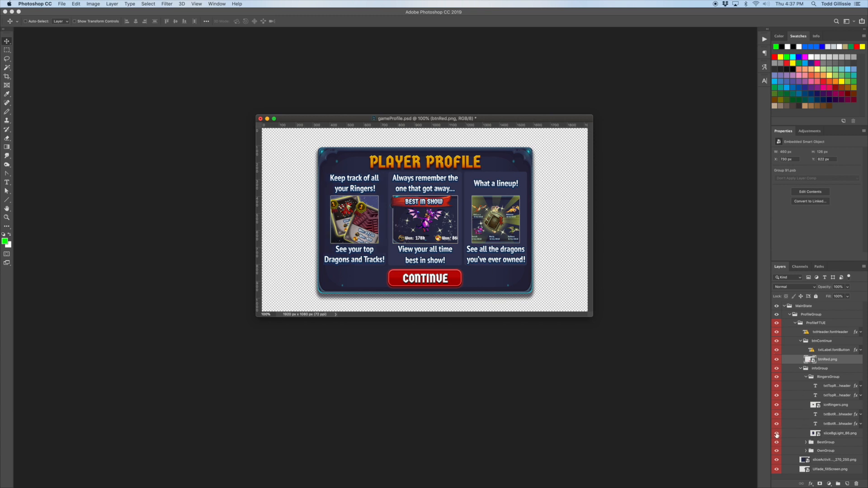
{"action": "right_click", "coordinate": [827, 359]}
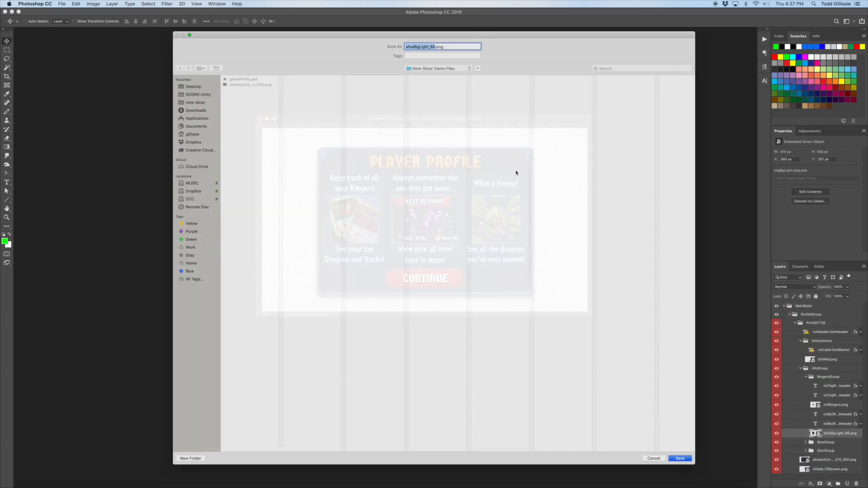
{"action": "left_click", "coordinate": [680, 458]}
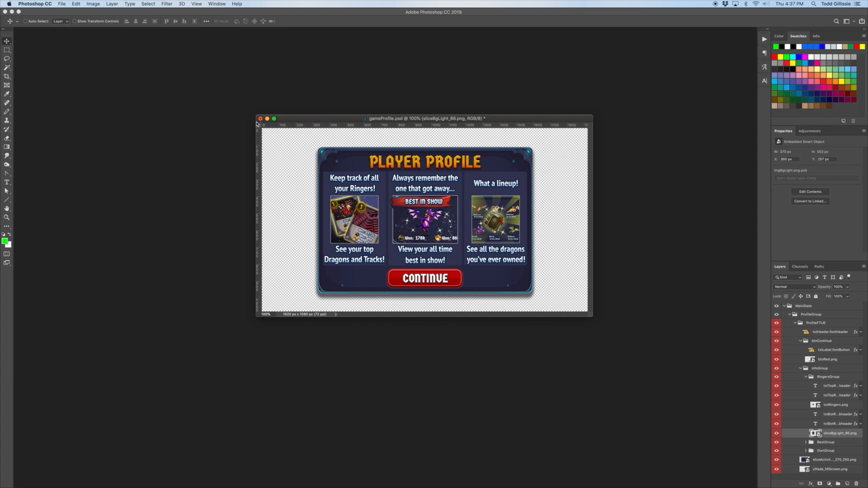
Close gameProfile.psd and preview btnRed.png and sliceBgLight_86.png from Finder.
{"action": "left_click", "coordinate": [259, 118]}
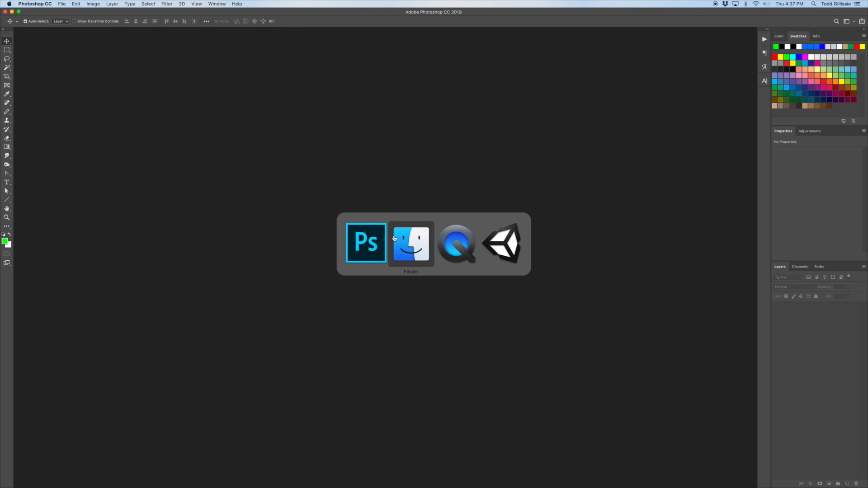
{"action": "left_click", "coordinate": [411, 242]}
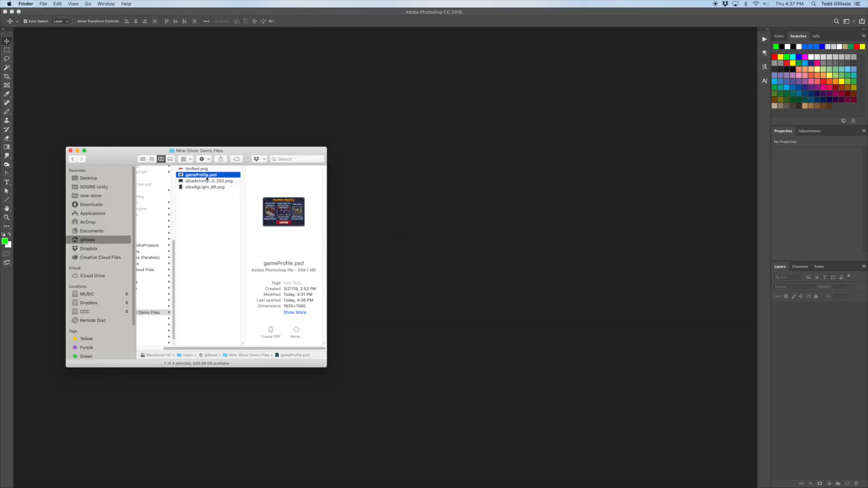
{"action": "left_click", "coordinate": [197, 168]}
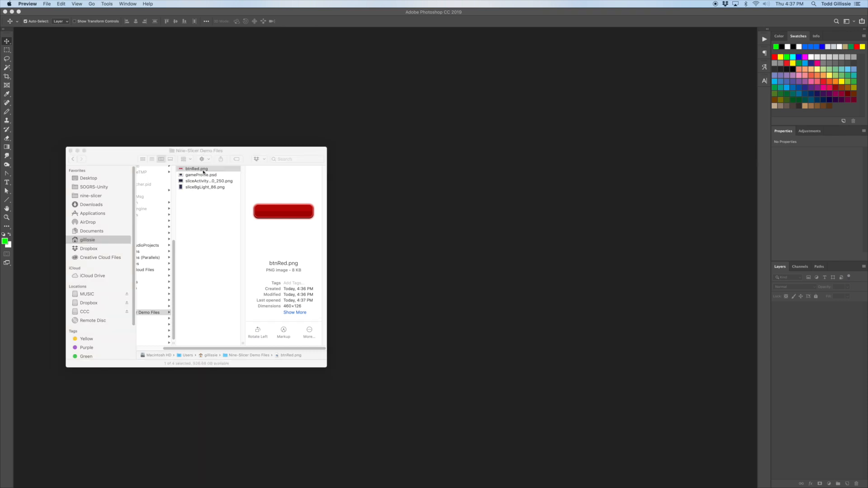
{"action": "double_click", "coordinate": [198, 168]}
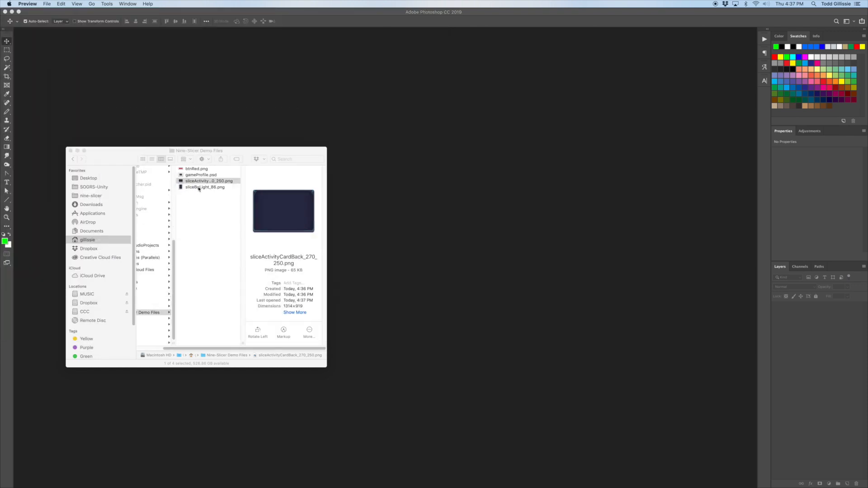
{"action": "left_click", "coordinate": [205, 187]}
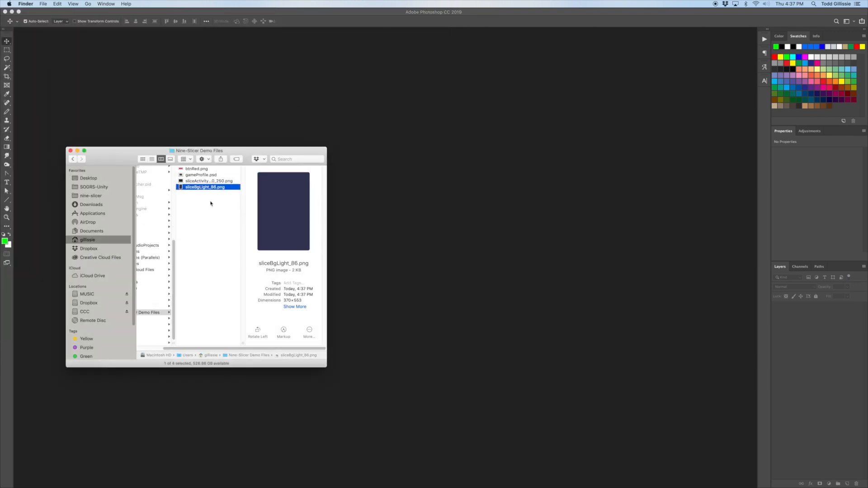
{"action": "double_click", "coordinate": [205, 187]}
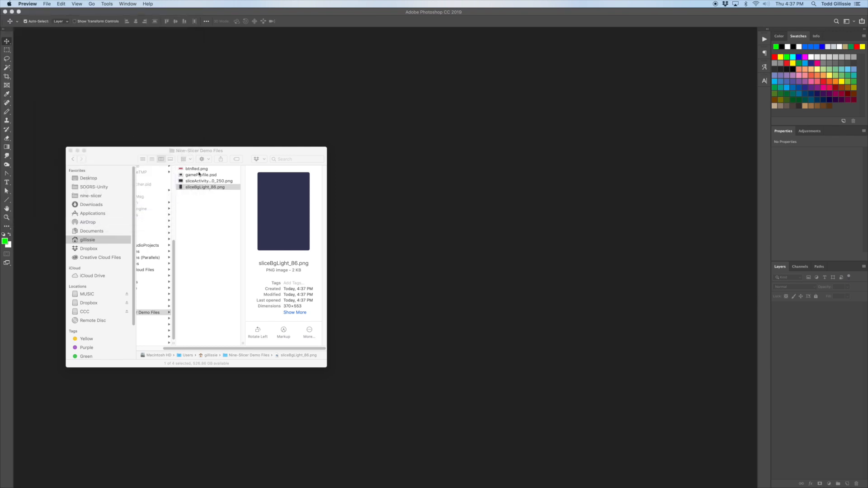
{"action": "mouse_move", "coordinate": [202, 224]}
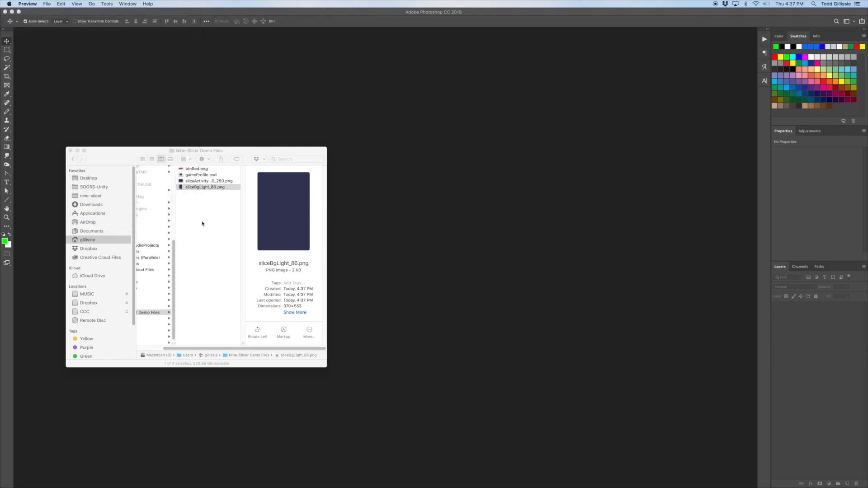
{"action": "mouse_move", "coordinate": [254, 264]}
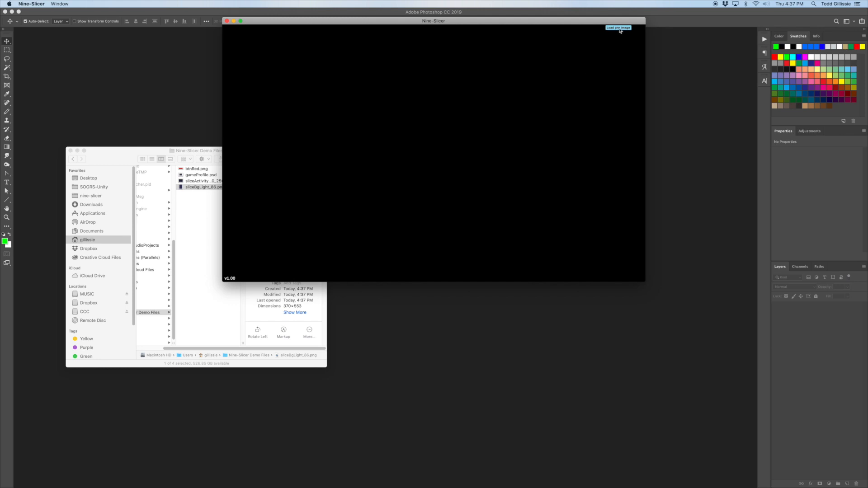
Load sliceActivityCardBack_270_250.png from Nine-Slicer Demo Files into Nine-Slicer.
{"action": "left_click", "coordinate": [618, 27]}
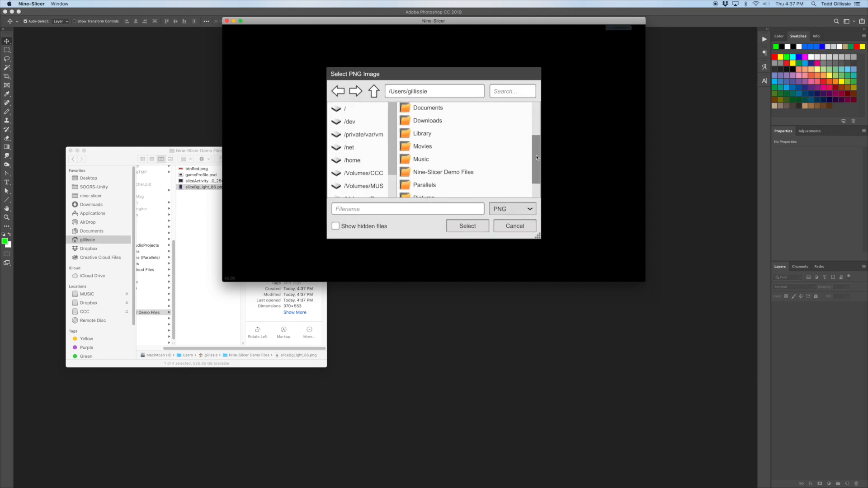
{"action": "double_click", "coordinate": [443, 172]}
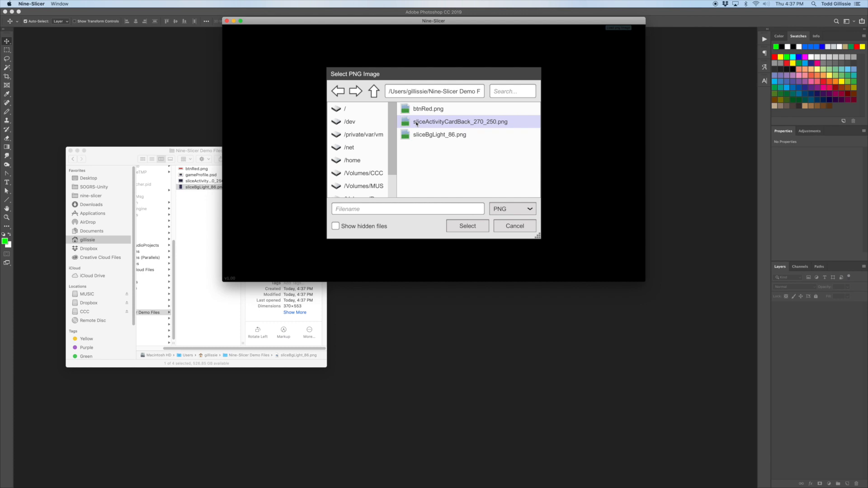
{"action": "mouse_move", "coordinate": [454, 122]}
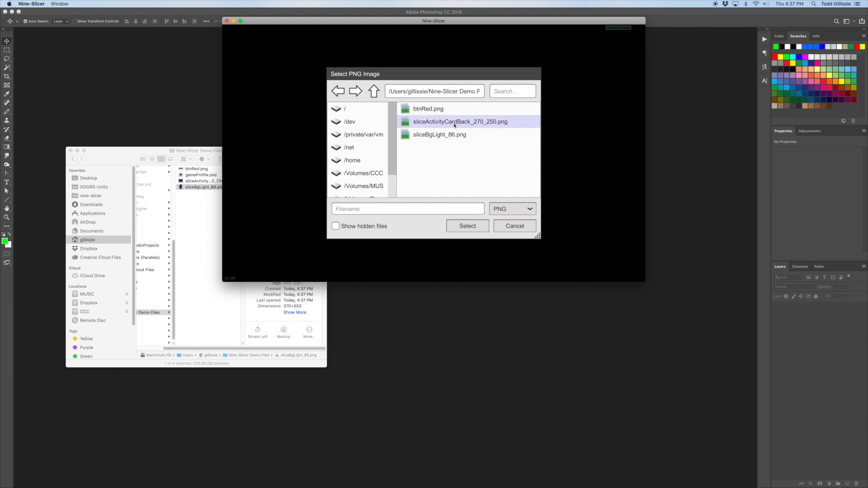
{"action": "left_click", "coordinate": [467, 226]}
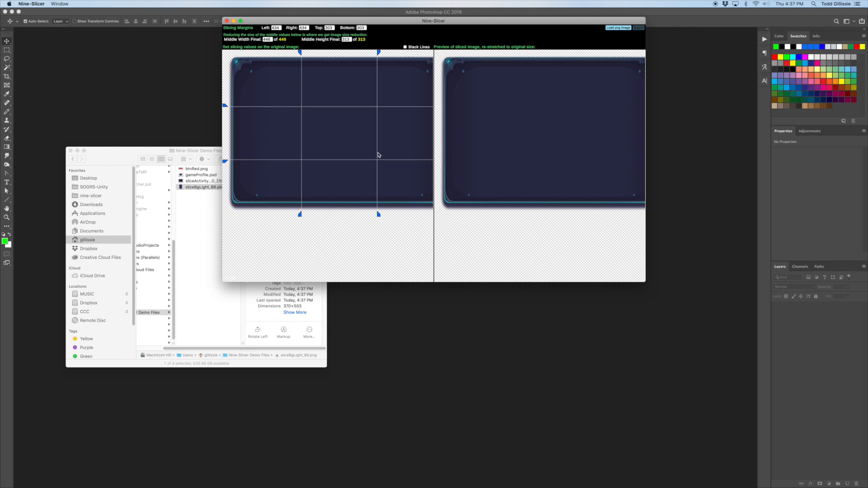
{"action": "mouse_move", "coordinate": [344, 128]}
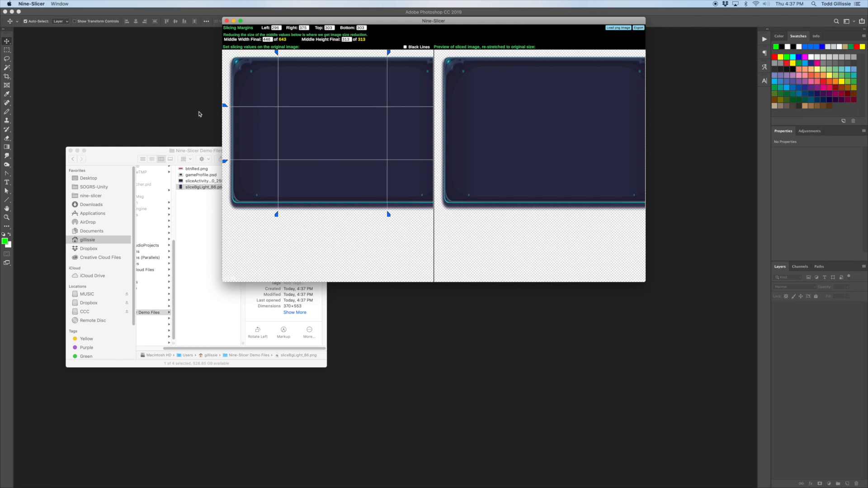
{"action": "mouse_move", "coordinate": [535, 122]}
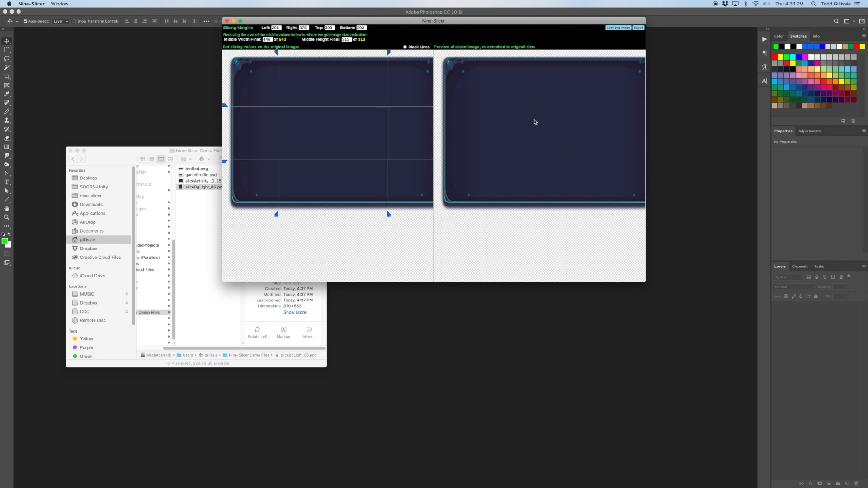
{"action": "mouse_move", "coordinate": [561, 118]}
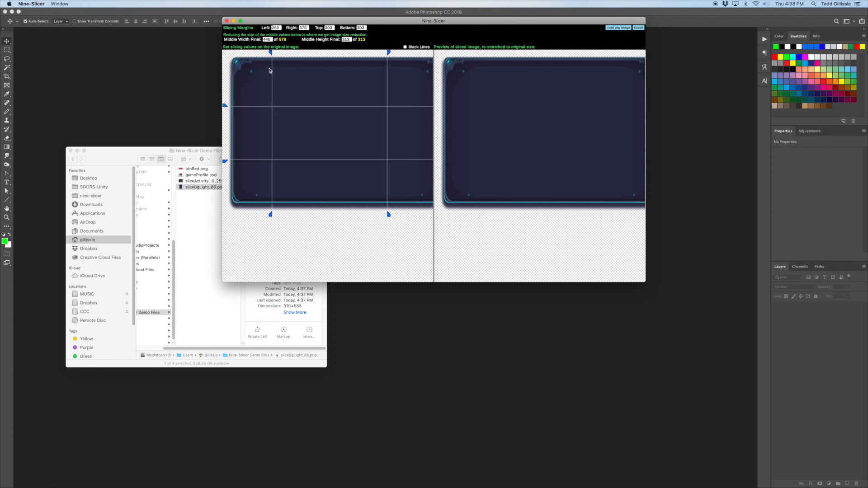
{"action": "mouse_move", "coordinate": [251, 64]}
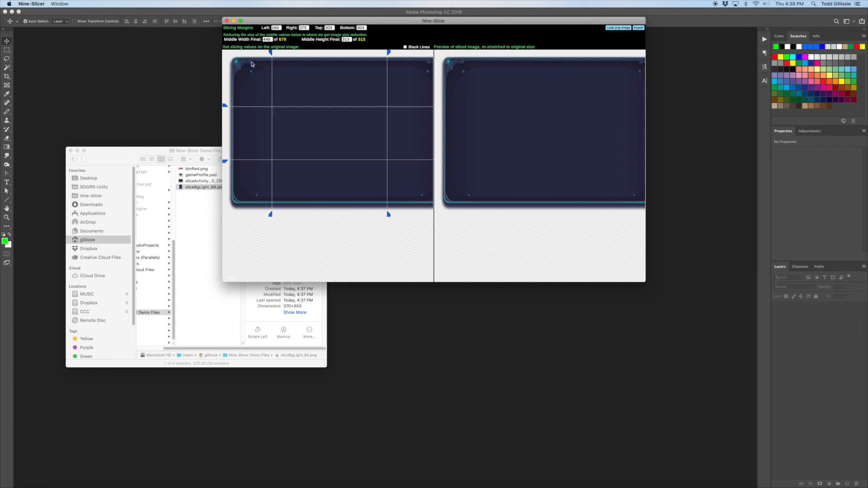
{"action": "mouse_move", "coordinate": [267, 65]}
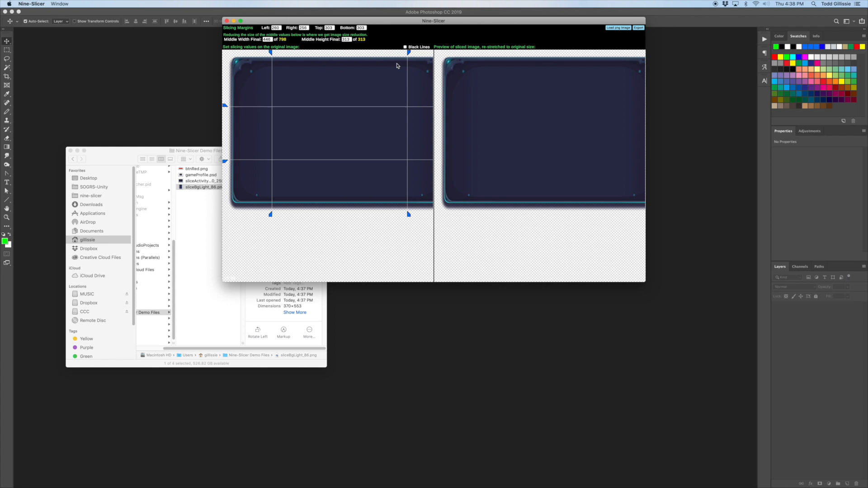
{"action": "mouse_move", "coordinate": [377, 159]}
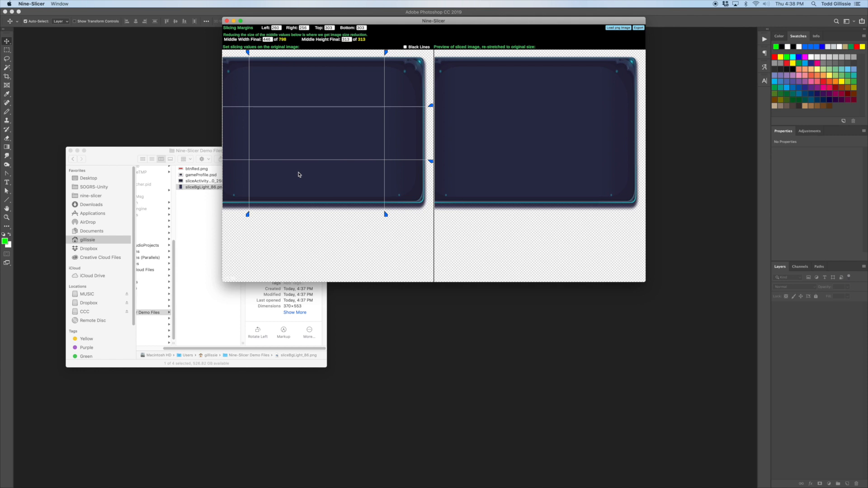
{"action": "mouse_move", "coordinate": [432, 165]}
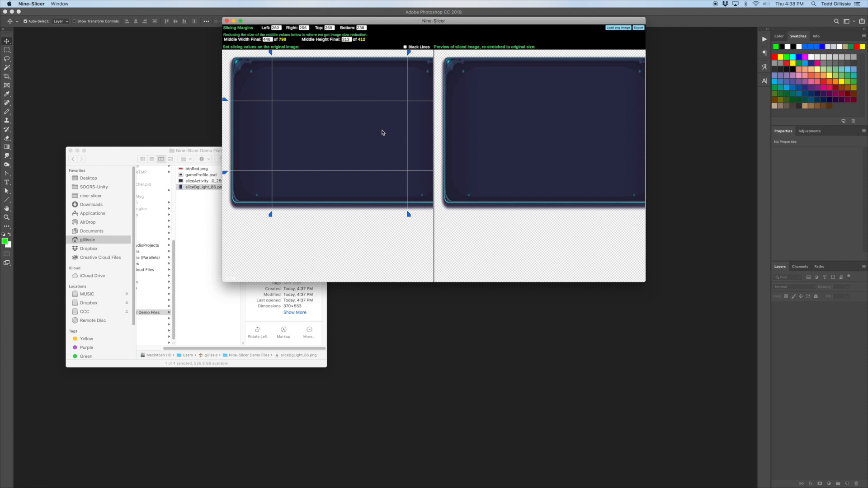
{"action": "mouse_move", "coordinate": [282, 142]}
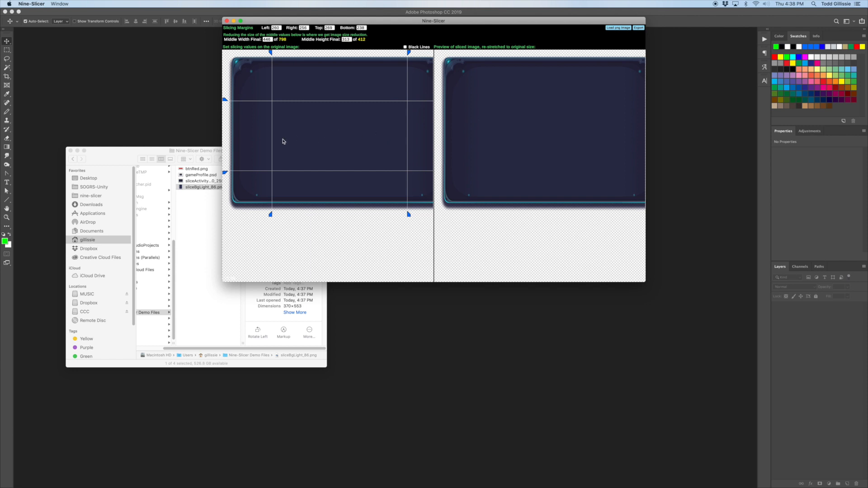
{"action": "mouse_move", "coordinate": [346, 142]}
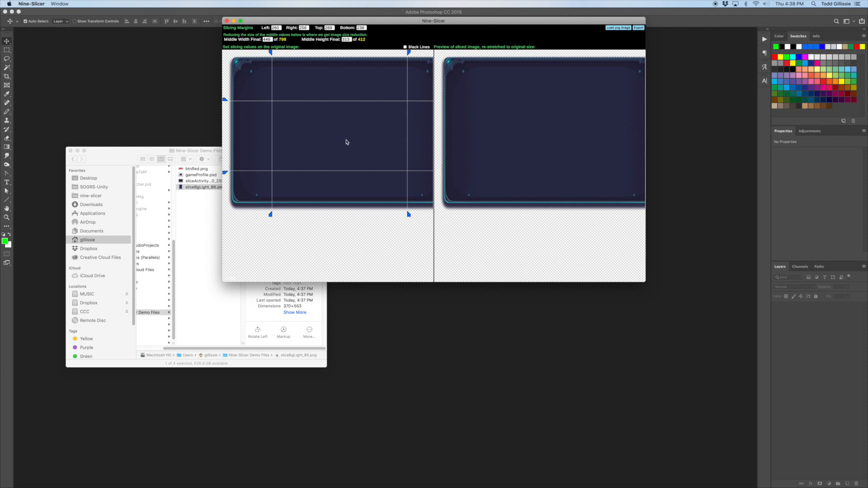
{"action": "mouse_move", "coordinate": [258, 133]}
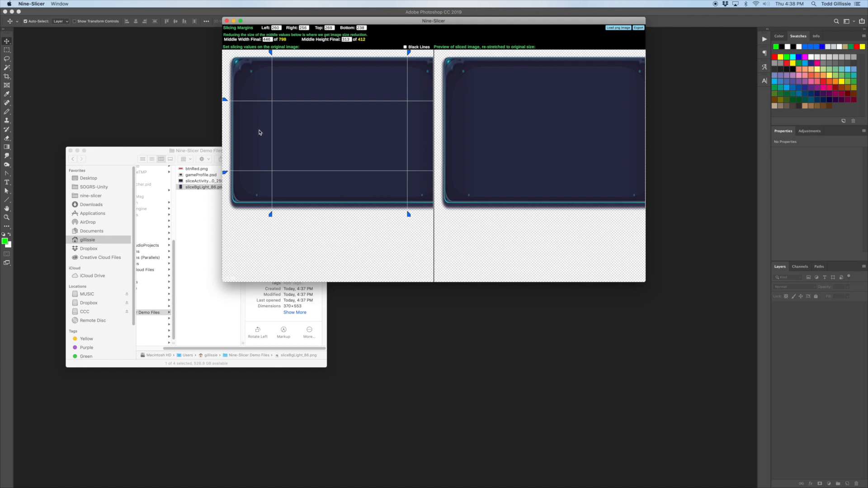
{"action": "mouse_move", "coordinate": [266, 44]}
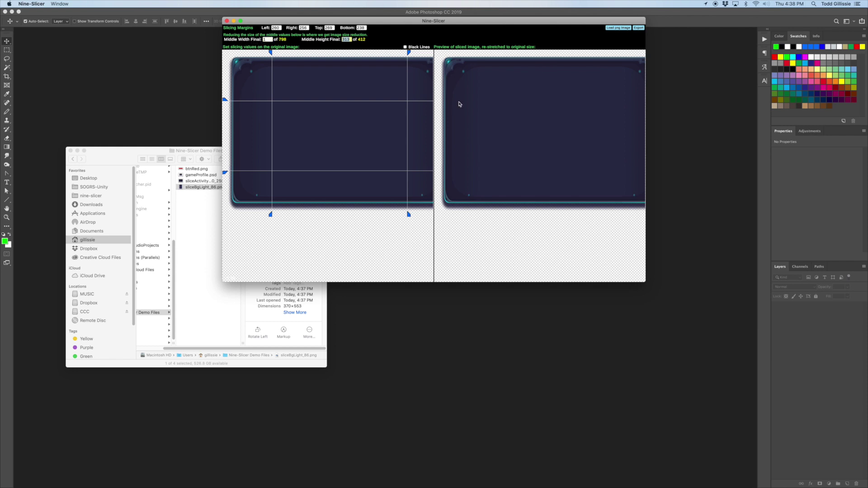
{"action": "mouse_move", "coordinate": [603, 225]}
{"action": "type", "text": "1"}
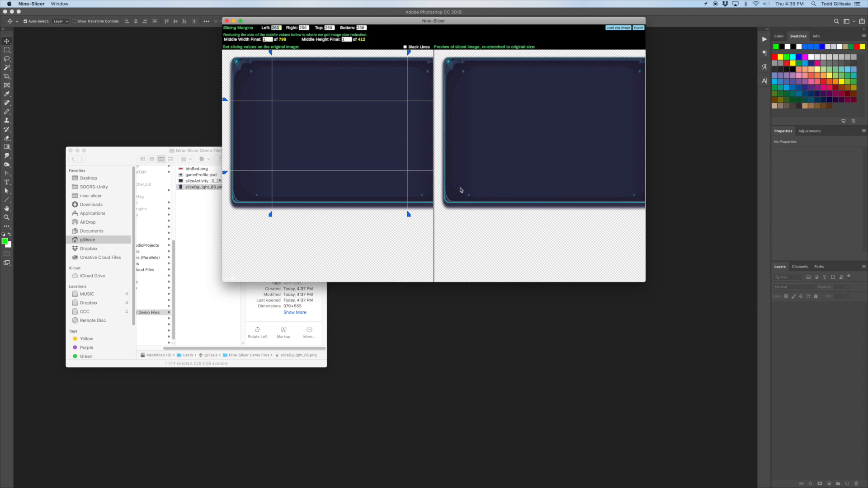
{"action": "mouse_move", "coordinate": [601, 173]}
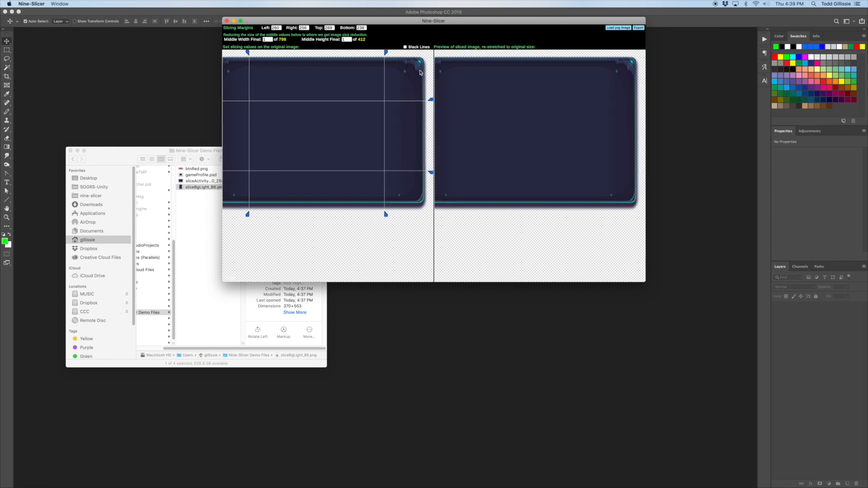
{"action": "mouse_move", "coordinate": [314, 127]}
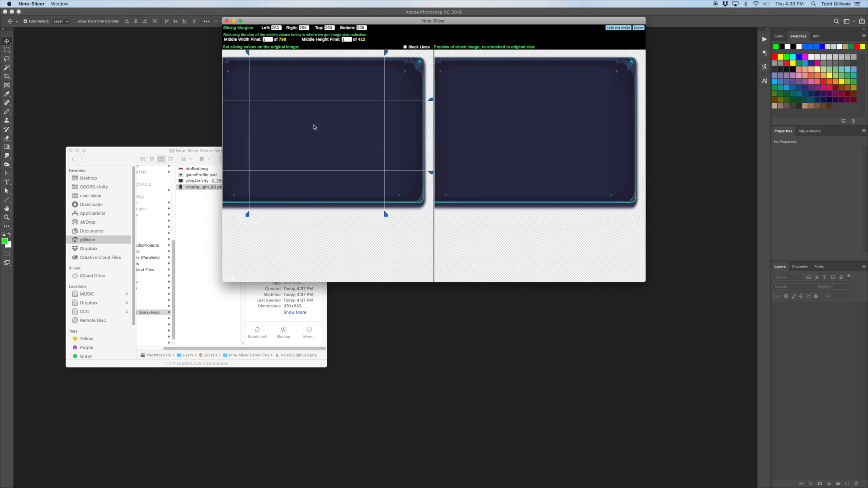
Review the margin fields, including the bottom margin, and export the sliced card image.
{"action": "left_click", "coordinate": [406, 47]}
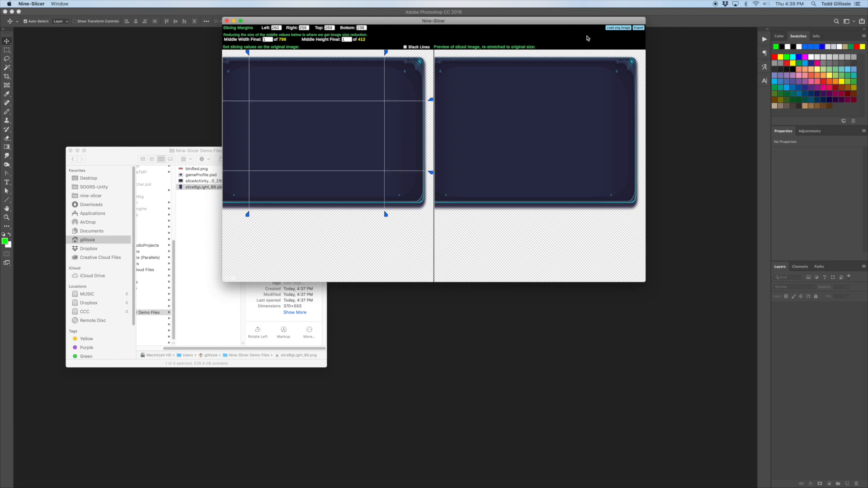
{"action": "mouse_move", "coordinate": [367, 62]}
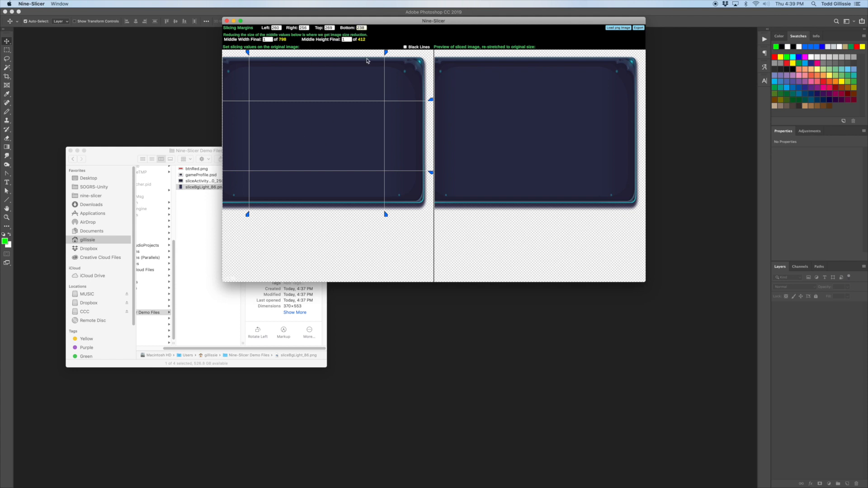
{"action": "triple_click", "coordinate": [275, 27]}
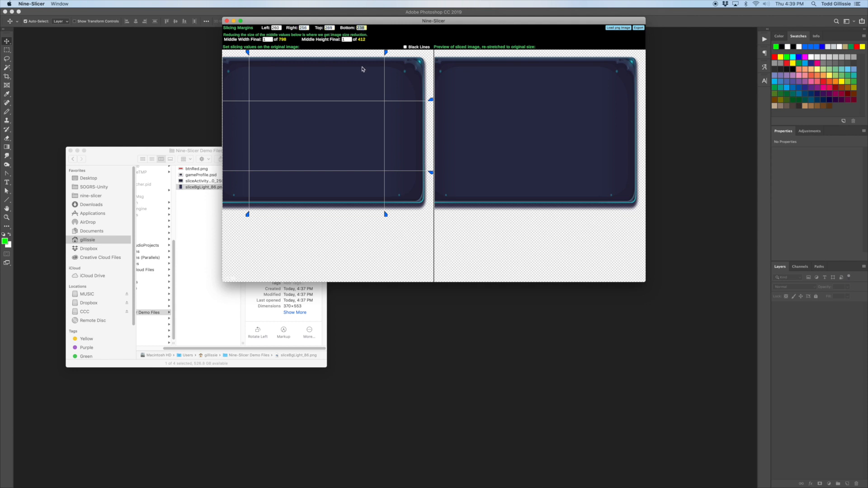
{"action": "mouse_move", "coordinate": [414, 58]}
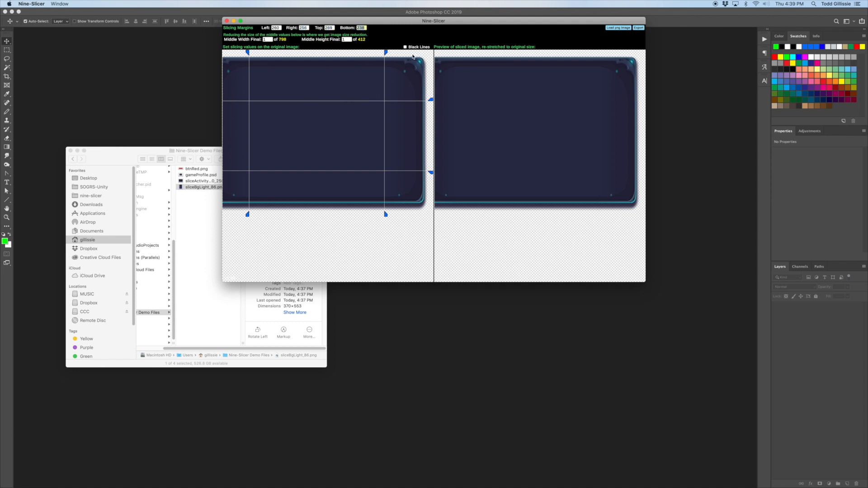
{"action": "mouse_move", "coordinate": [405, 75]}
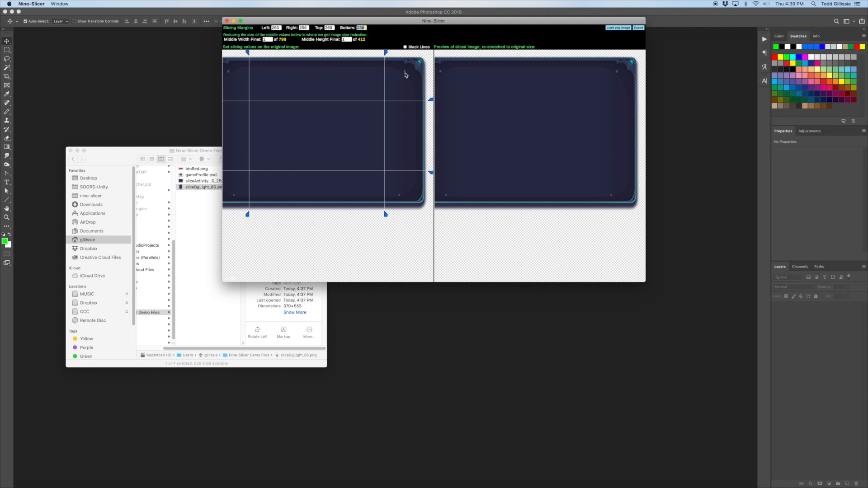
{"action": "mouse_move", "coordinate": [467, 54]}
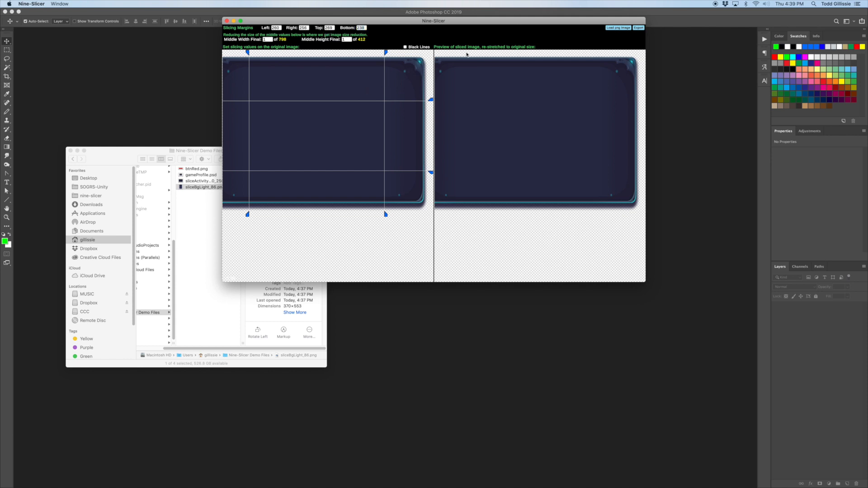
{"action": "mouse_move", "coordinate": [649, 23]}
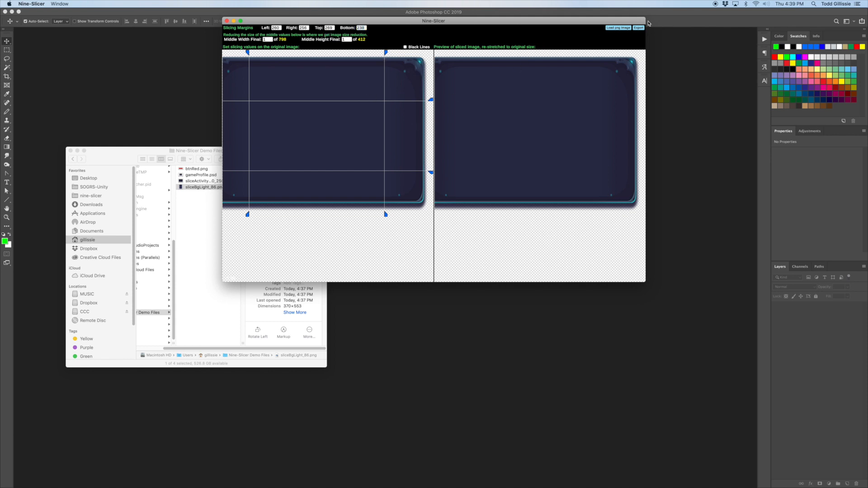
{"action": "left_click", "coordinate": [638, 27]}
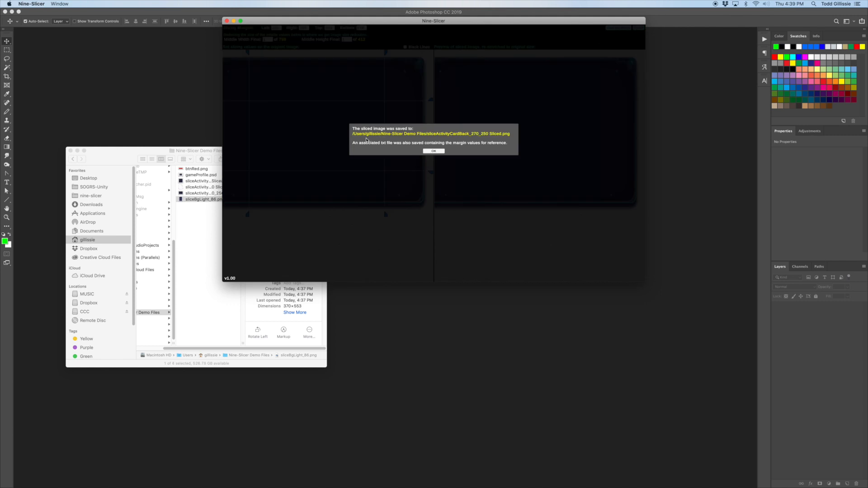
Dismiss the export confirmation and preview the sliced card PNG in Finder.
{"action": "left_click", "coordinate": [434, 151]}
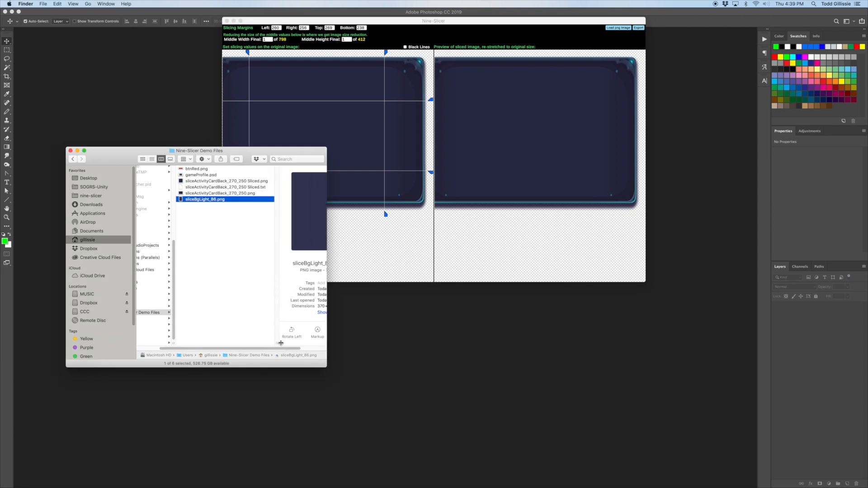
{"action": "left_click", "coordinate": [225, 181]}
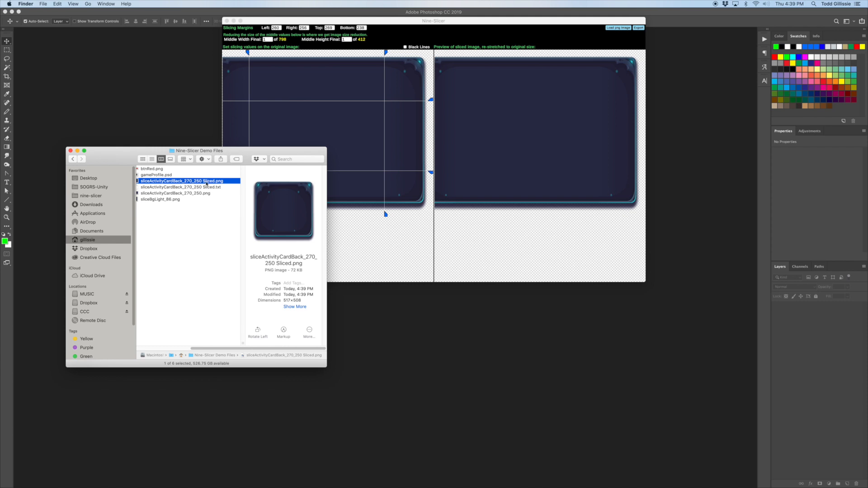
{"action": "double_click", "coordinate": [182, 181]}
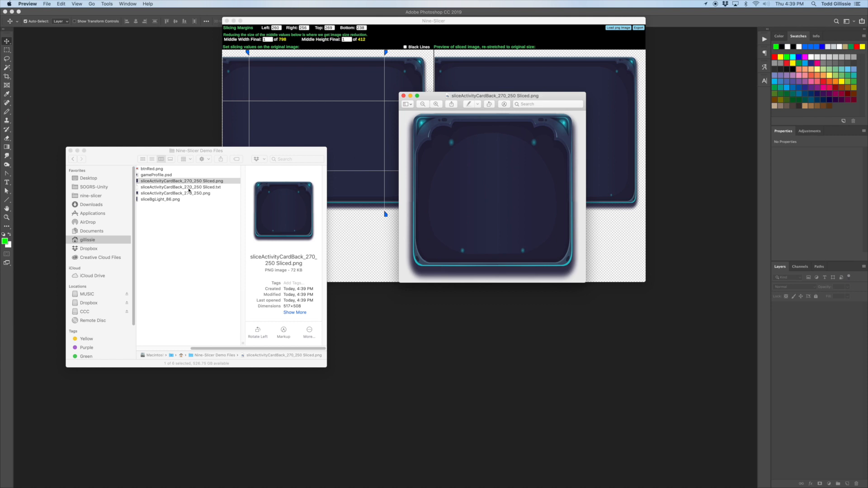
Open the sliced card's margin-values text file.
{"action": "double_click", "coordinate": [175, 193]}
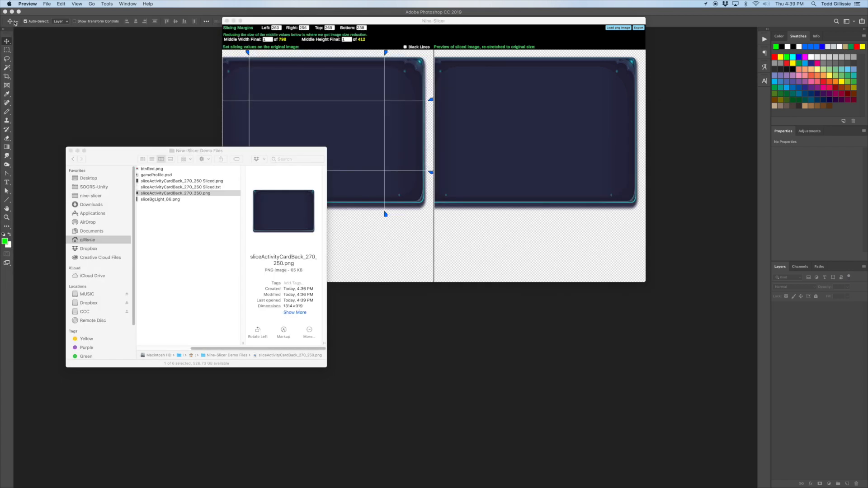
{"action": "left_click", "coordinate": [175, 192]}
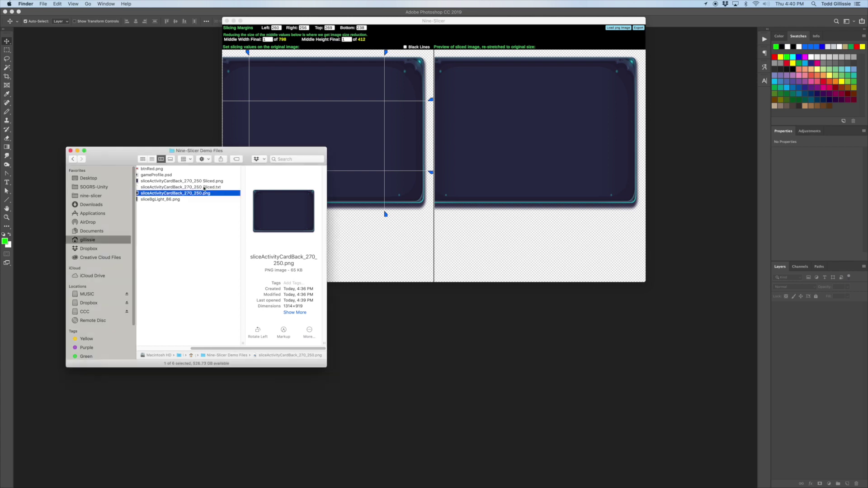
{"action": "double_click", "coordinate": [177, 187]}
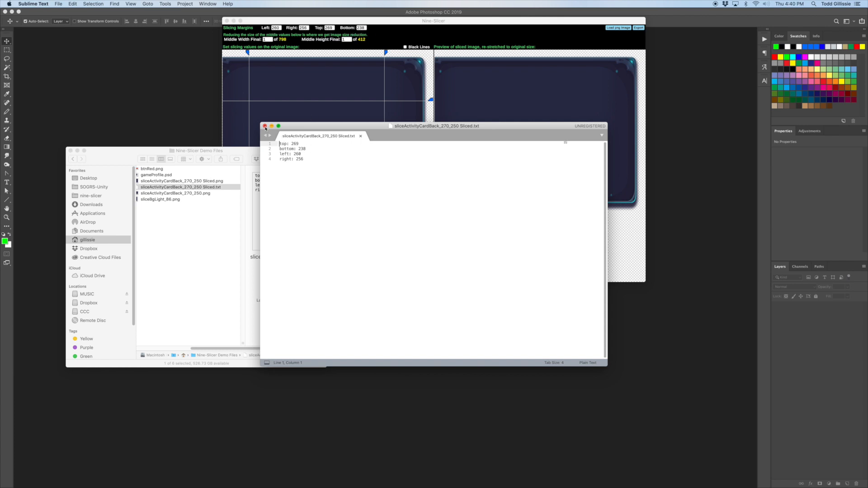
Close the margins file (top 269, bottom 238, left 260, right 256) and switch to Unity.
{"action": "left_click", "coordinate": [265, 126]}
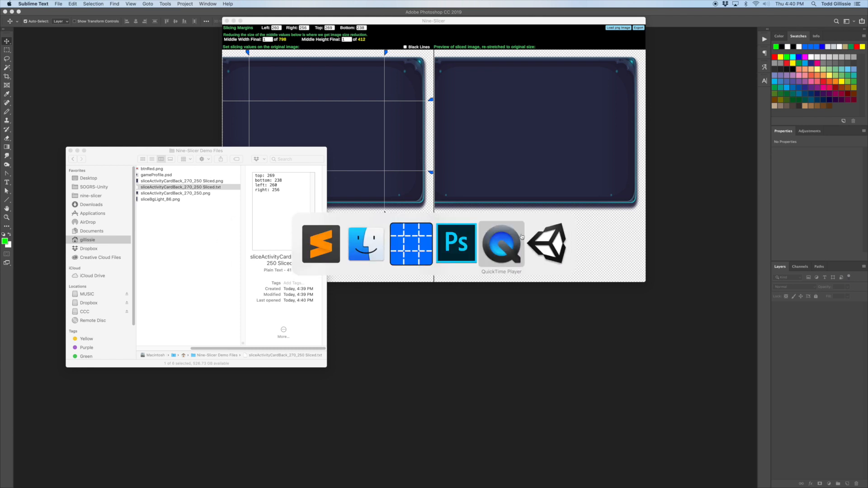
{"action": "mouse_move", "coordinate": [546, 243]}
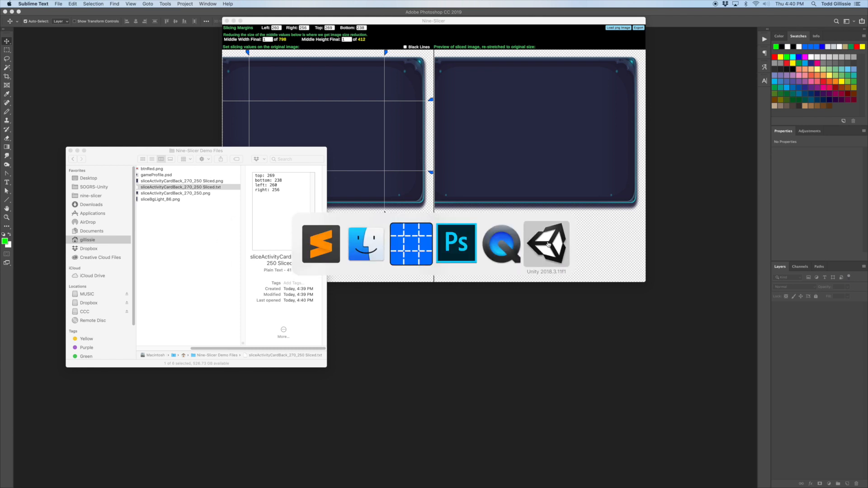
{"action": "left_click", "coordinate": [546, 244]}
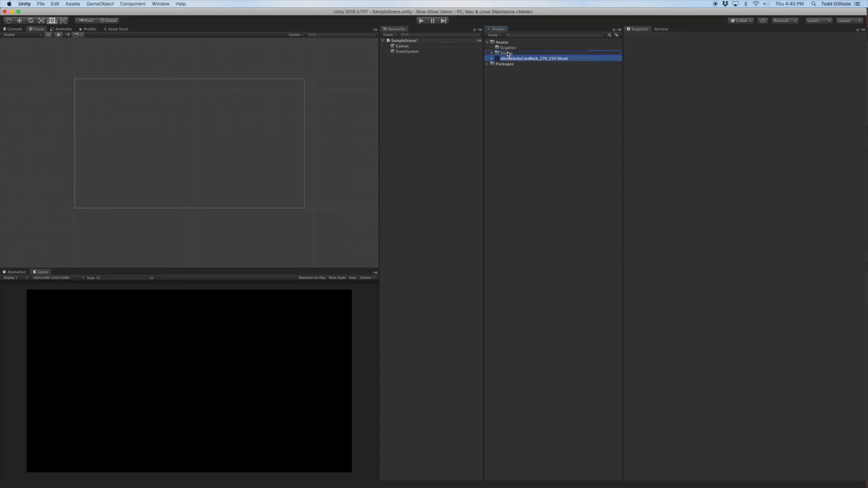
Select the sliced card sprite in the Project panel and open its Sprite Editor.
{"action": "left_click", "coordinate": [533, 53]}
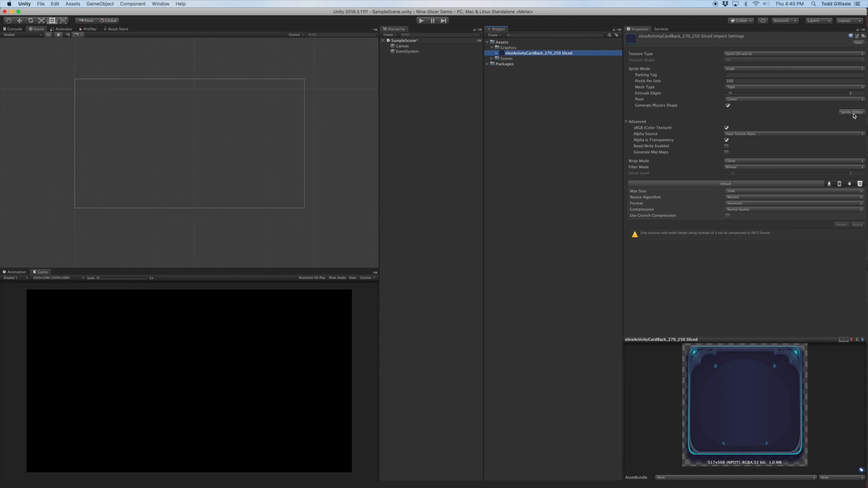
{"action": "left_click", "coordinate": [844, 112]}
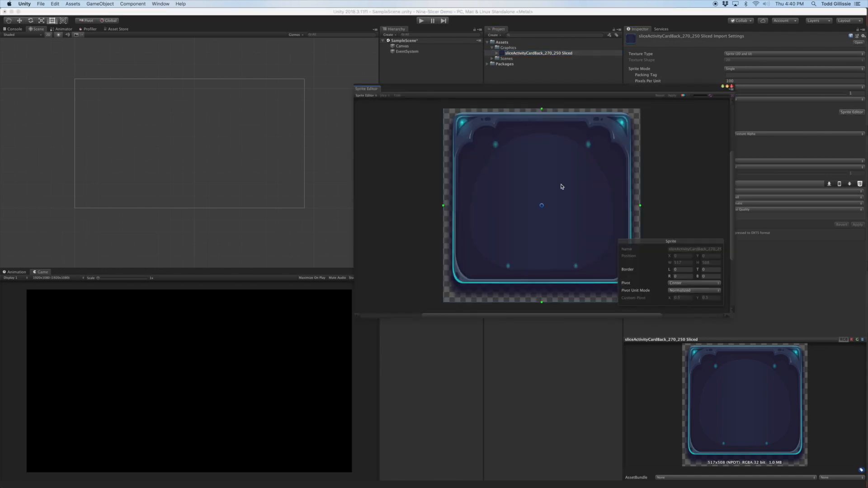
{"action": "mouse_move", "coordinate": [683, 274]}
{"action": "type", "text": "238"}
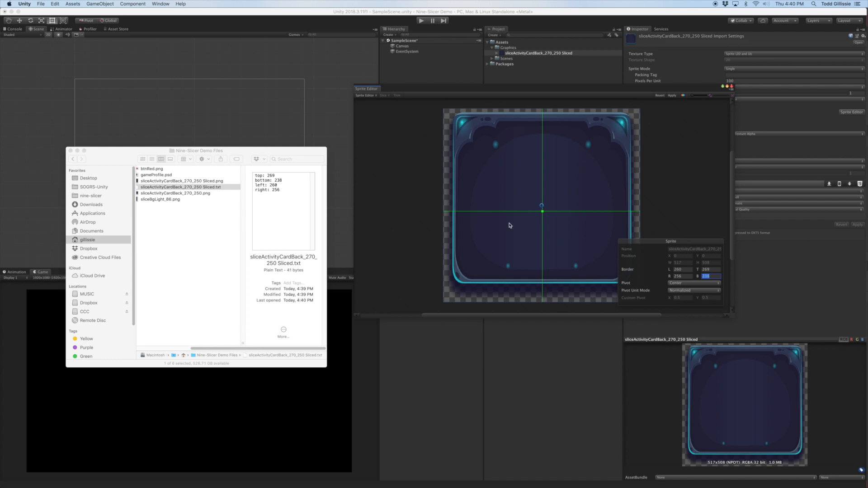
{"action": "mouse_move", "coordinate": [678, 128]}
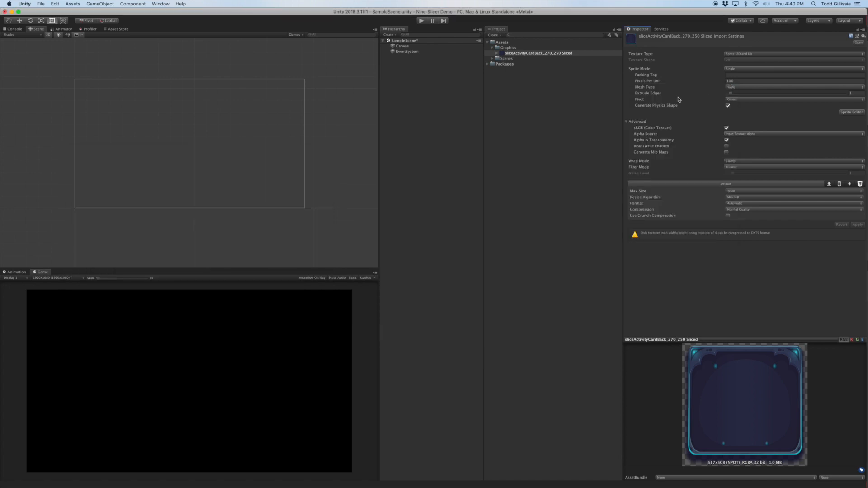
Add a UI Image under the scene's Canvas.
{"action": "left_click", "coordinate": [402, 46]}
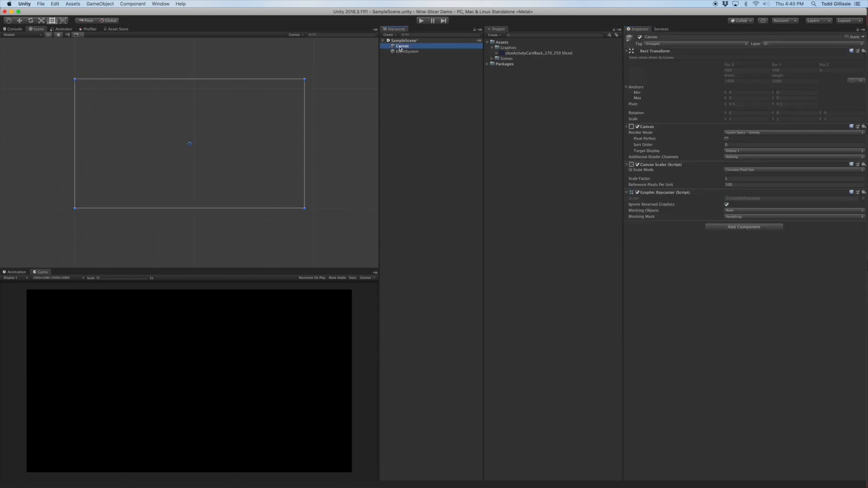
{"action": "right_click", "coordinate": [400, 46]}
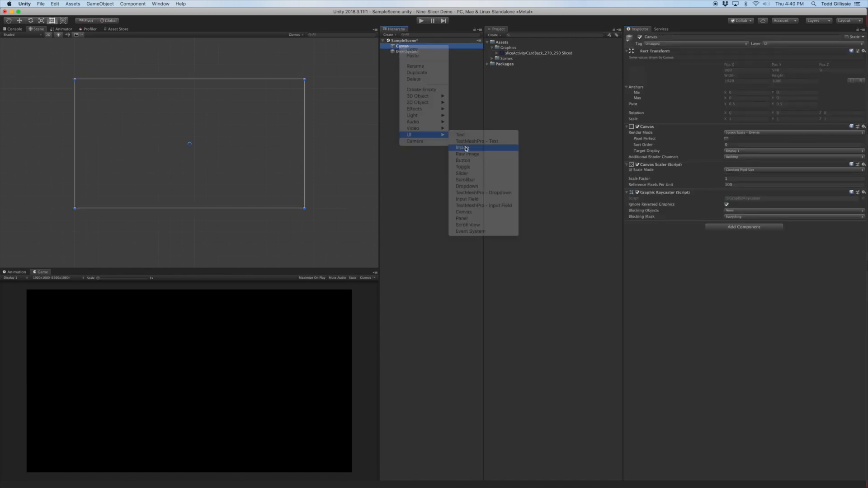
{"action": "left_click", "coordinate": [460, 147]}
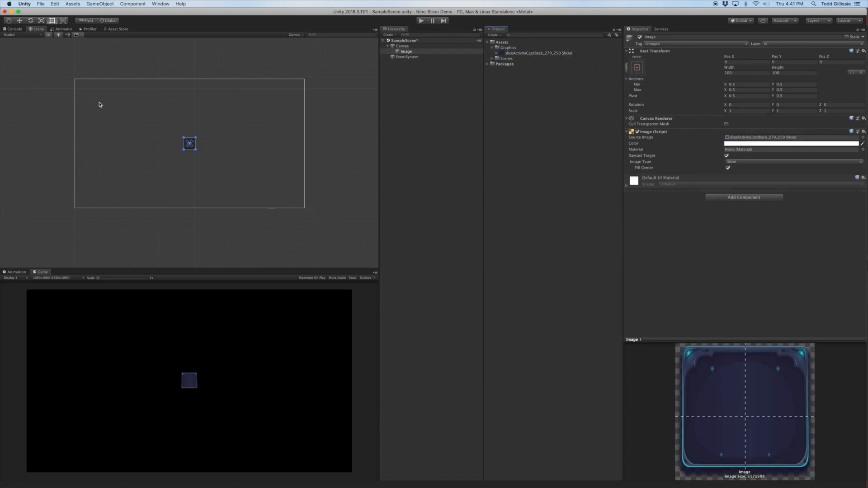
Resize the card image on the canvas to about 1177×803.
{"action": "left_click_drag", "start_coordinate": [195, 149], "coordinate": [257, 183]}
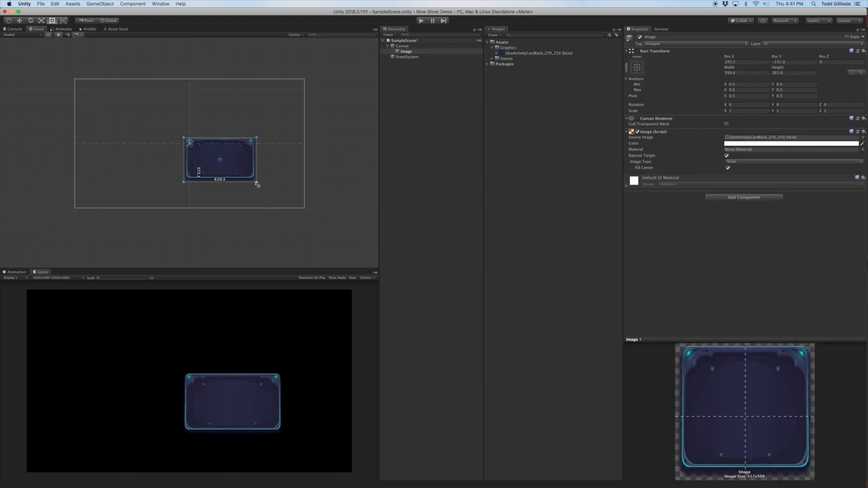
{"action": "left_click_drag", "start_coordinate": [257, 183], "coordinate": [283, 198]}
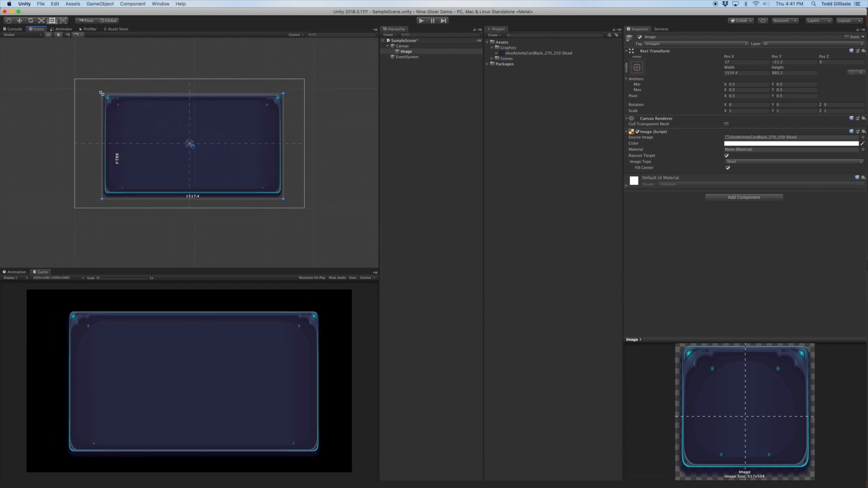
{"action": "left_click_drag", "start_coordinate": [103, 95], "coordinate": [81, 83]}
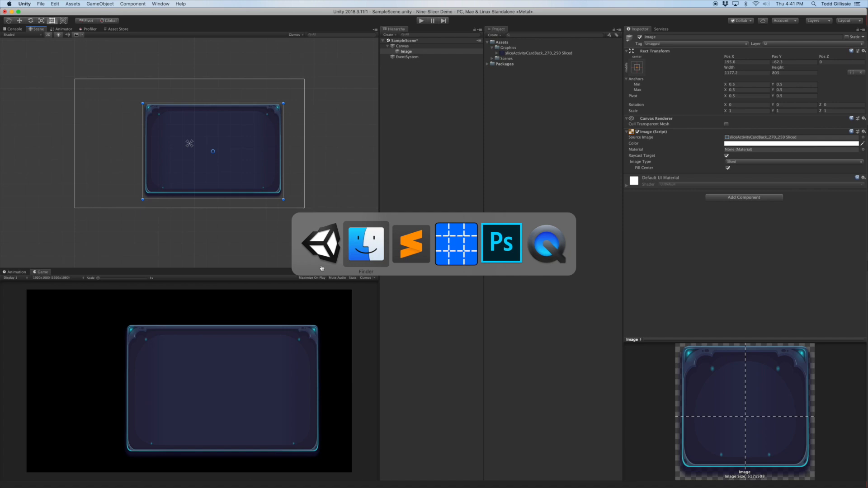
{"action": "left_click", "coordinate": [365, 244]}
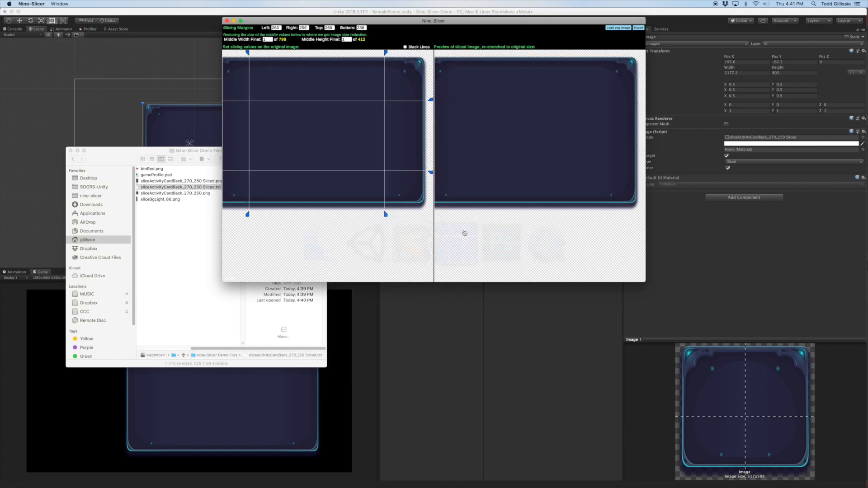
Load btnRed.png, slice it with left/right margins only, and export btnRed Sliced.
{"action": "left_click", "coordinate": [619, 27]}
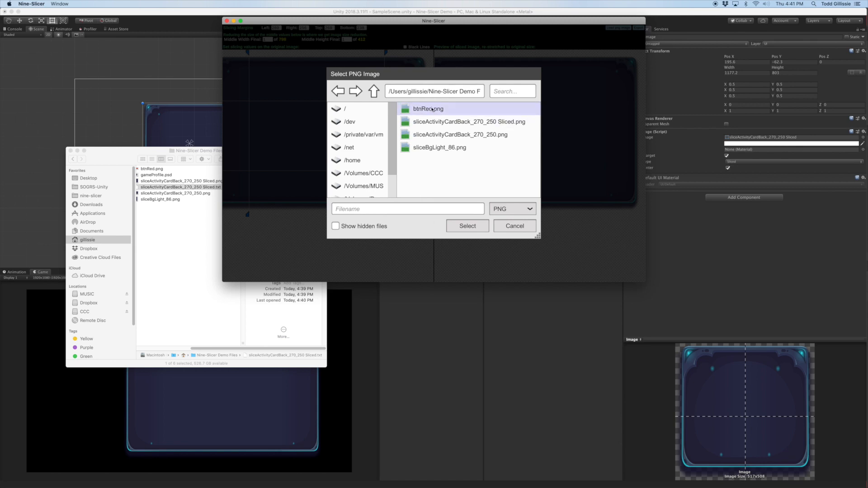
{"action": "left_click", "coordinate": [466, 227]}
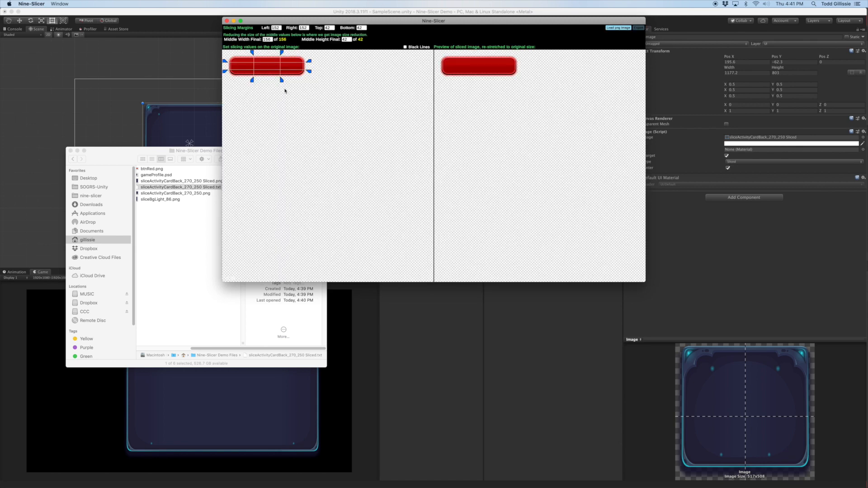
{"action": "mouse_move", "coordinate": [290, 70]}
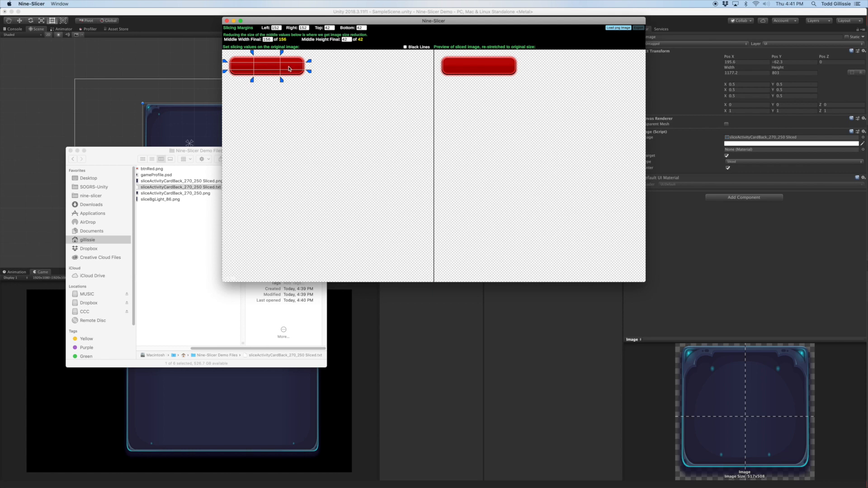
{"action": "mouse_move", "coordinate": [226, 74]}
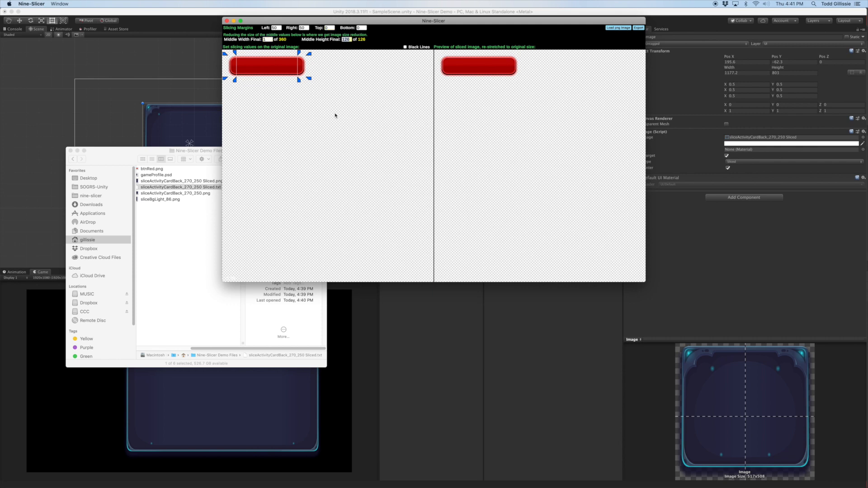
{"action": "mouse_move", "coordinate": [455, 86]}
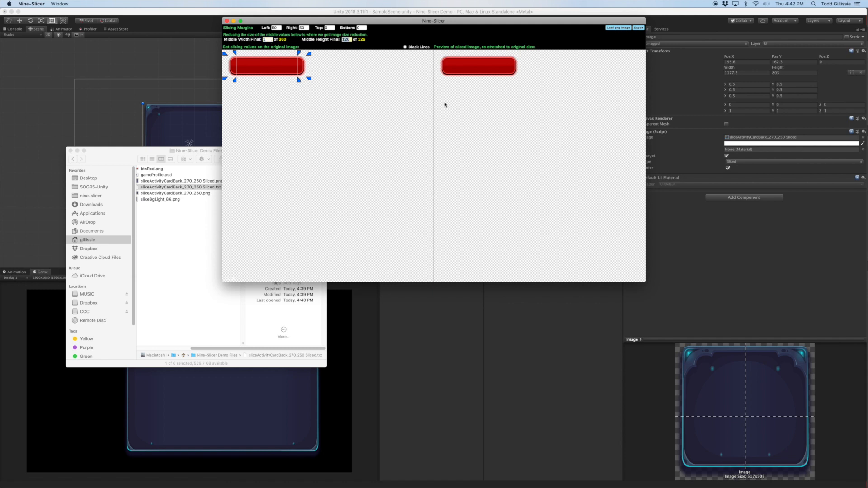
{"action": "left_click", "coordinate": [638, 27]}
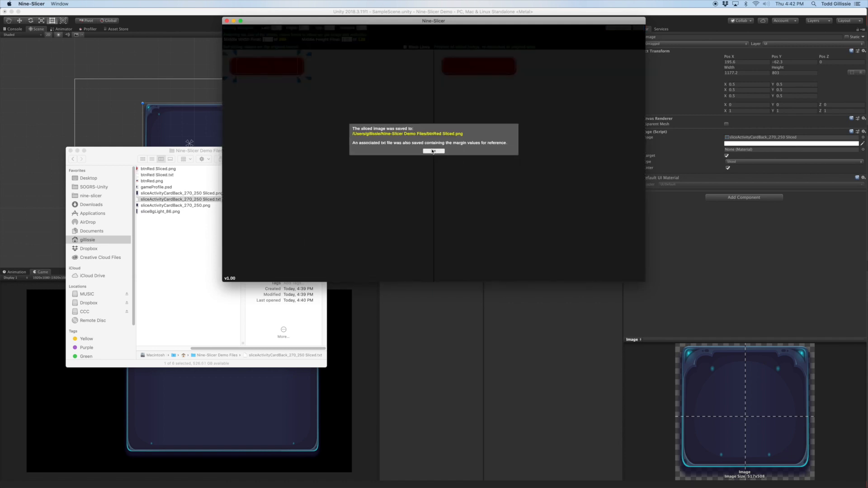
Dismiss the export alert and preview btnRed Sliced (101×126) against the original btnRed (460×126).
{"action": "left_click", "coordinate": [434, 151]}
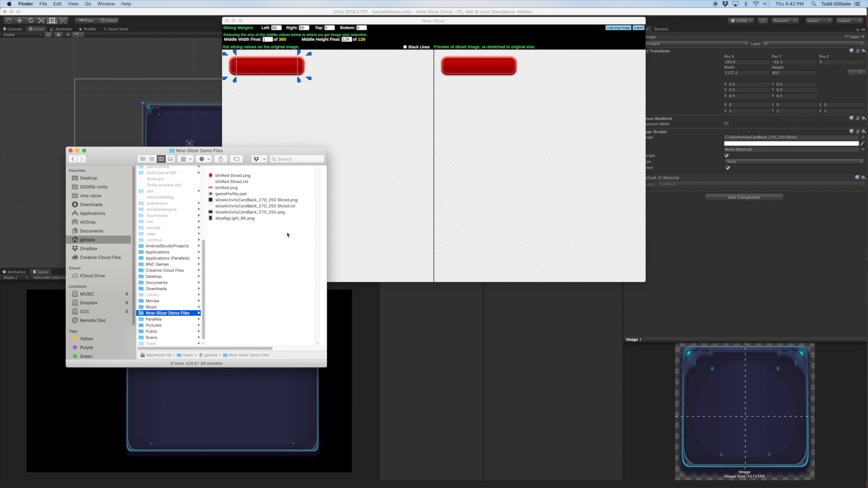
{"action": "left_click", "coordinate": [233, 175]}
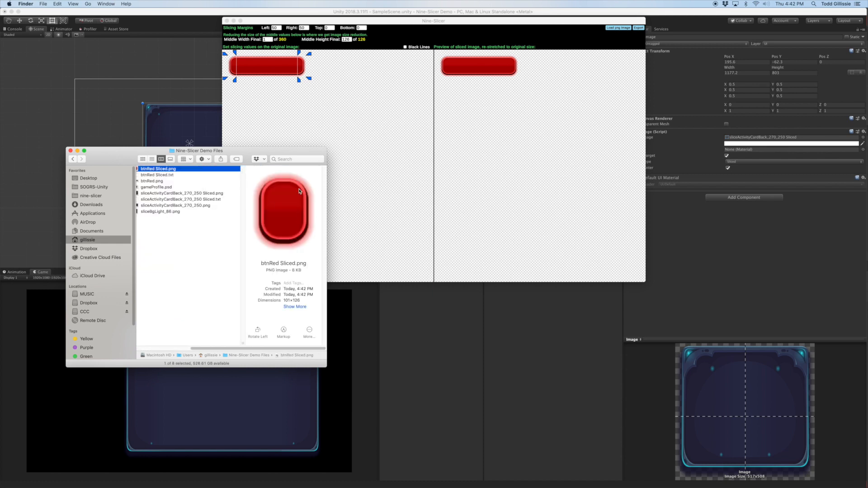
{"action": "left_click", "coordinate": [153, 181]}
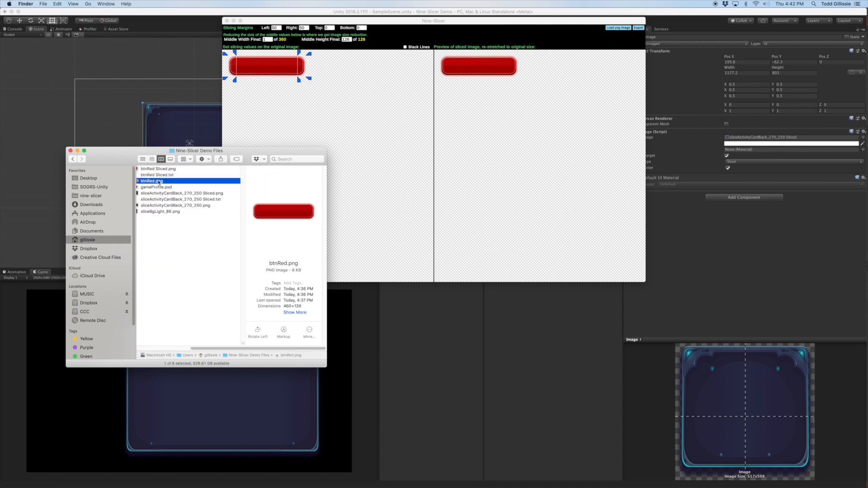
{"action": "left_click", "coordinate": [158, 168]}
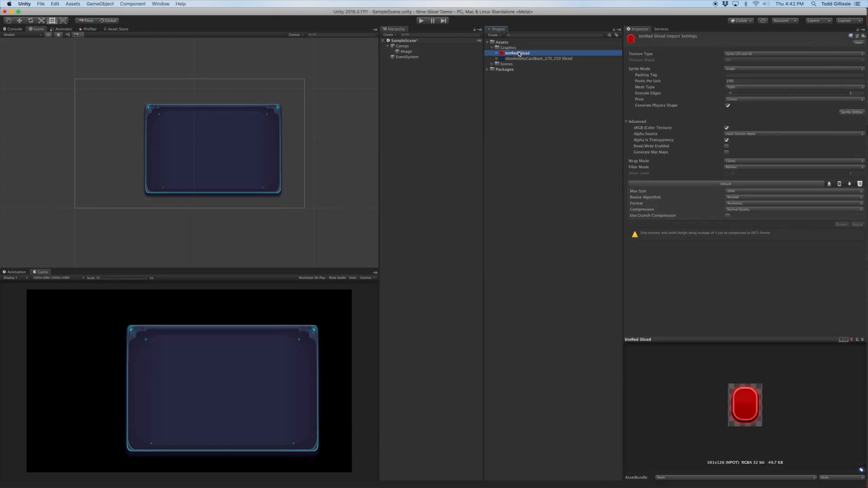
Check the btnRed Sliced sprite's import settings, then add a blank UI Image under the Canvas.
{"action": "left_click", "coordinate": [852, 112]}
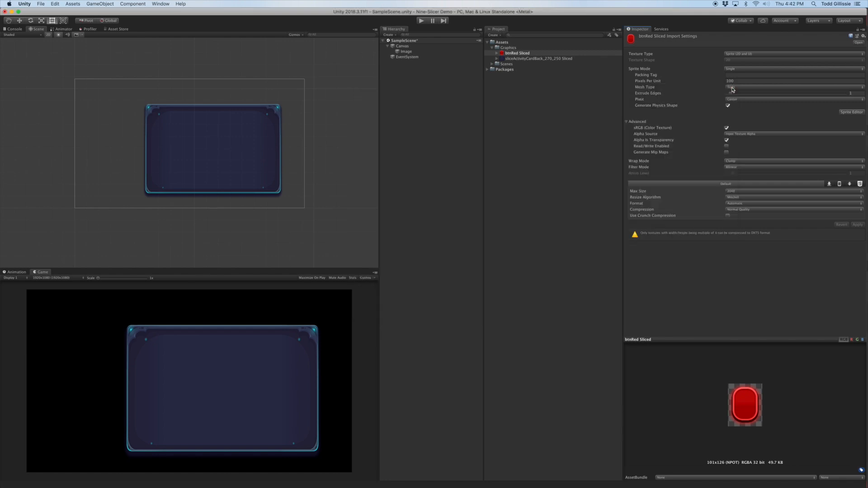
{"action": "right_click", "coordinate": [401, 46]}
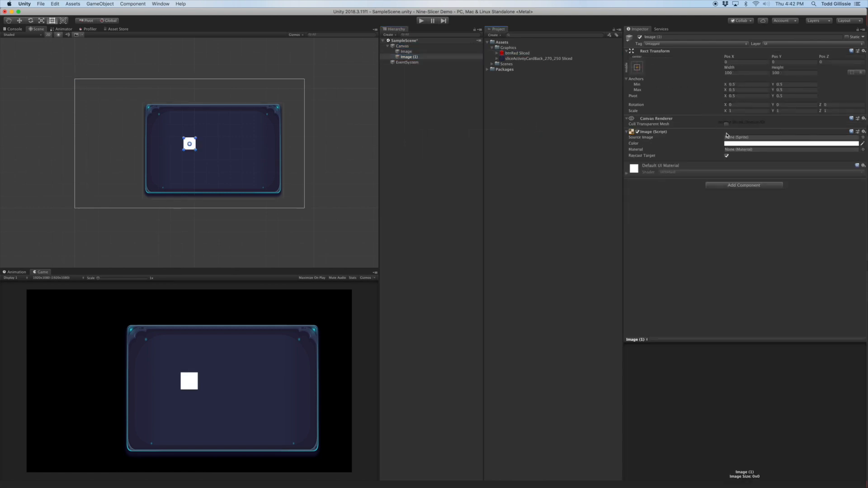
Assign btnRed Sliced to Image (1), stretch it wide and move it toward the card panel's bottom.
{"action": "left_click", "coordinate": [792, 137]}
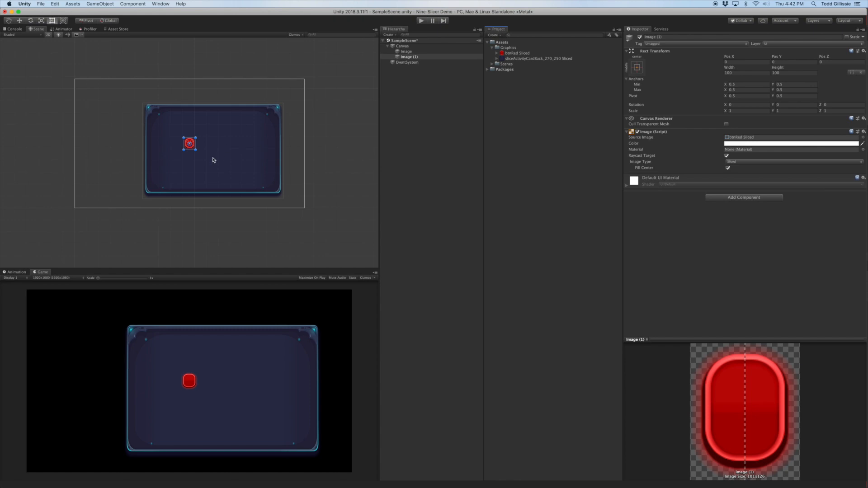
{"action": "mouse_move", "coordinate": [753, 479]}
{"action": "type", "text": "126"}
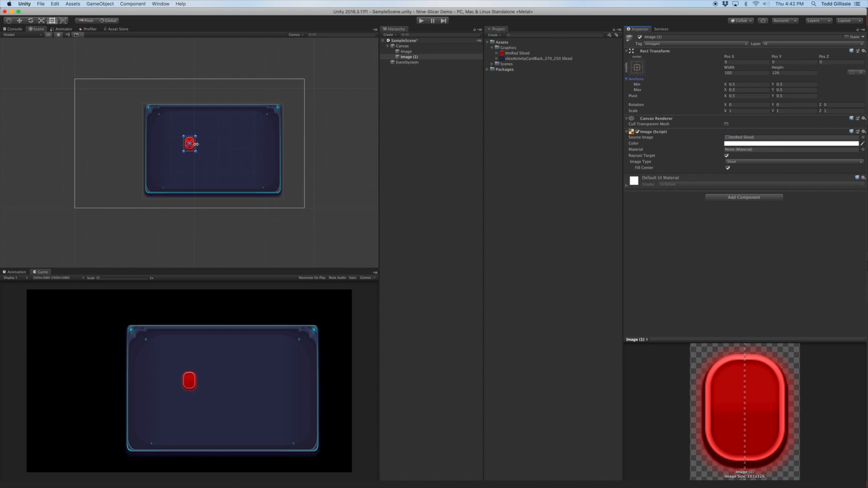
{"action": "left_click_drag", "start_coordinate": [196, 143], "coordinate": [249, 148]}
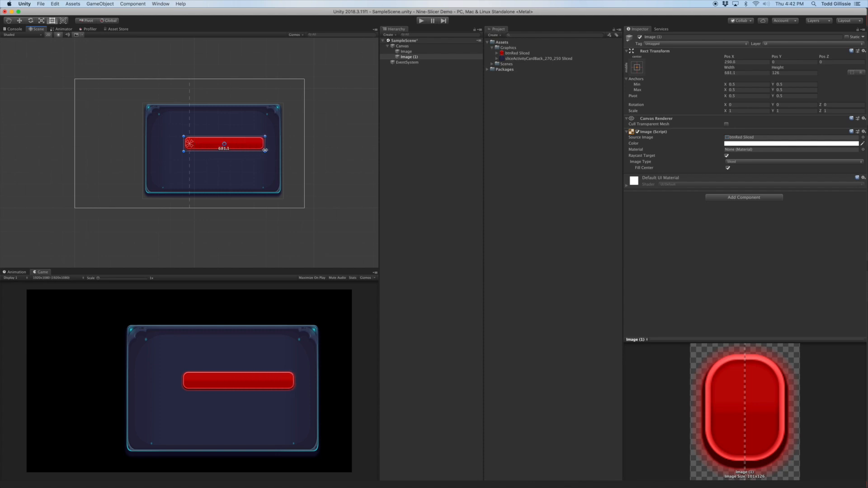
{"action": "left_click_drag", "start_coordinate": [263, 137], "coordinate": [247, 136]}
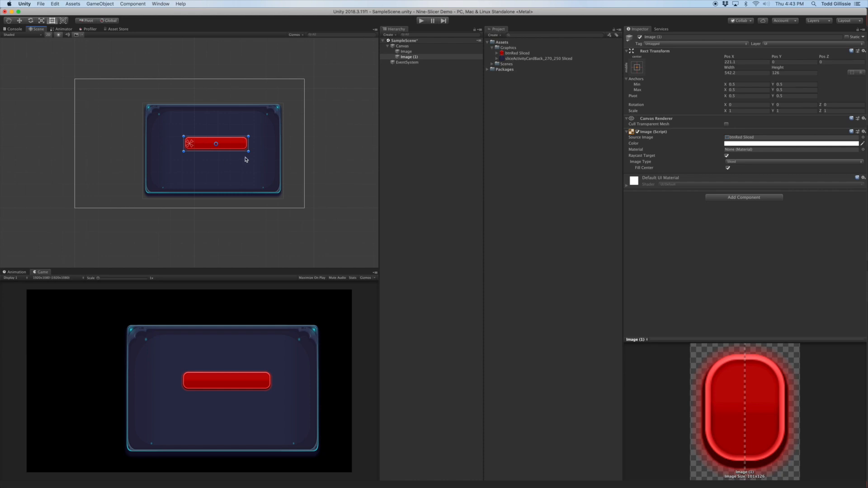
{"action": "left_click_drag", "start_coordinate": [216, 143], "coordinate": [209, 162]}
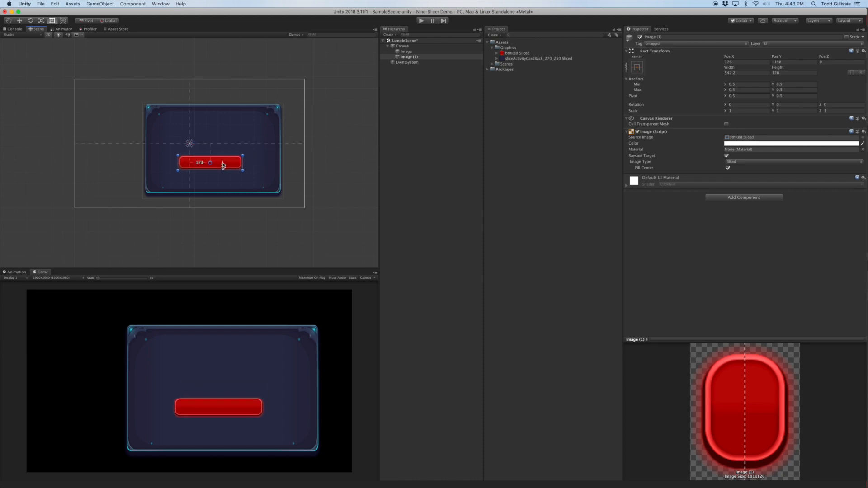
{"action": "left_click_drag", "start_coordinate": [210, 163], "coordinate": [213, 175]}
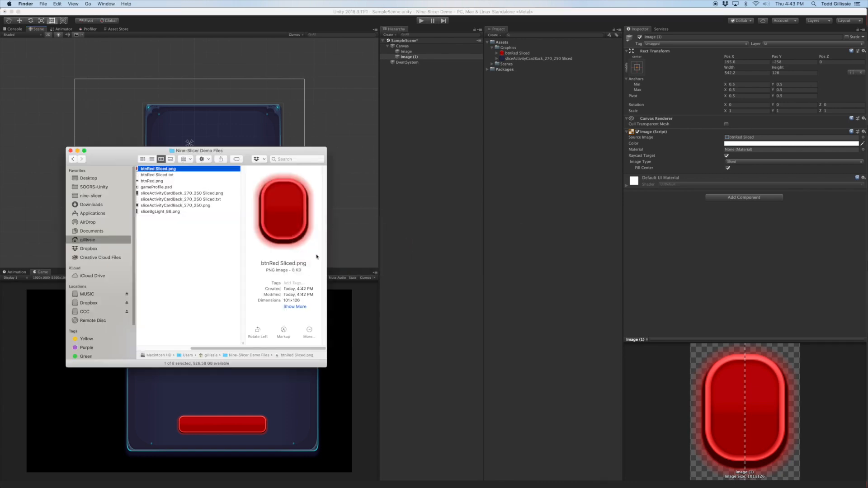
{"action": "mouse_move", "coordinate": [374, 186]}
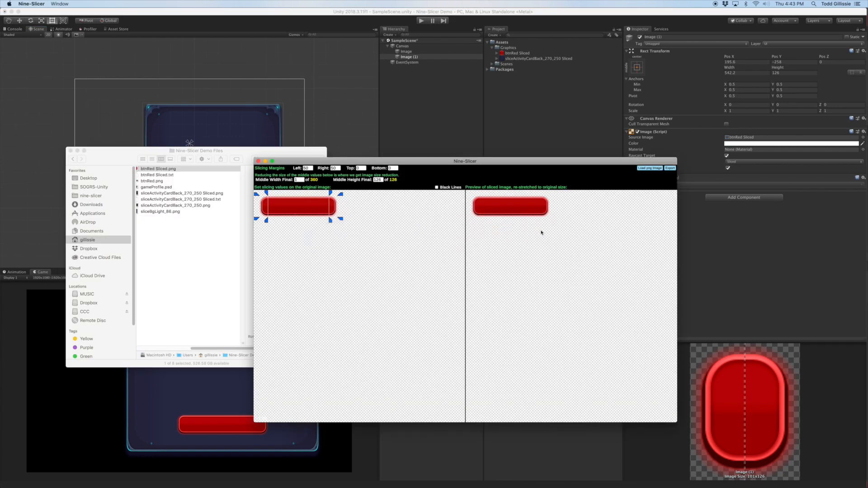
Load sliceBgLight_86.png in Nine-Slicer and export it as a sliced panel image.
{"action": "left_click", "coordinate": [649, 168]}
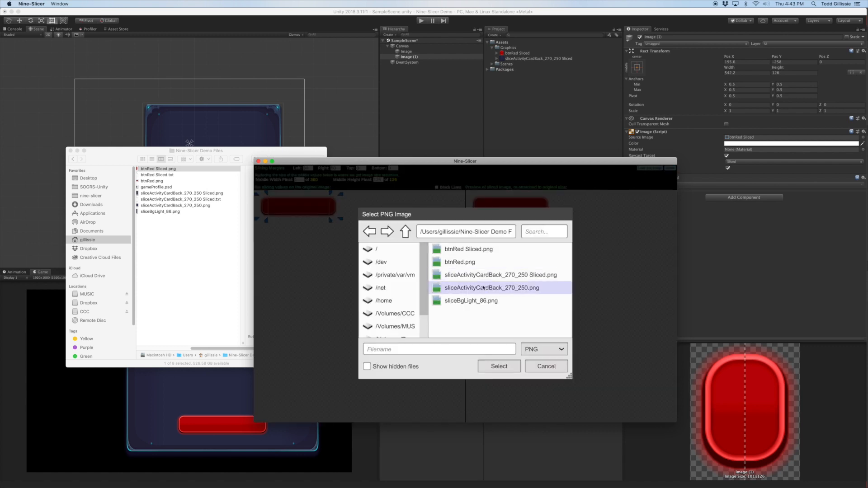
{"action": "left_click", "coordinate": [498, 366]}
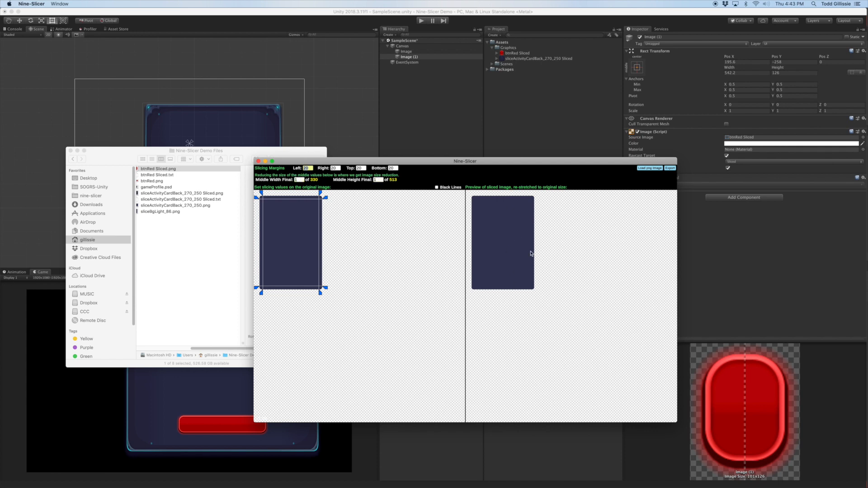
{"action": "left_click", "coordinate": [671, 167]}
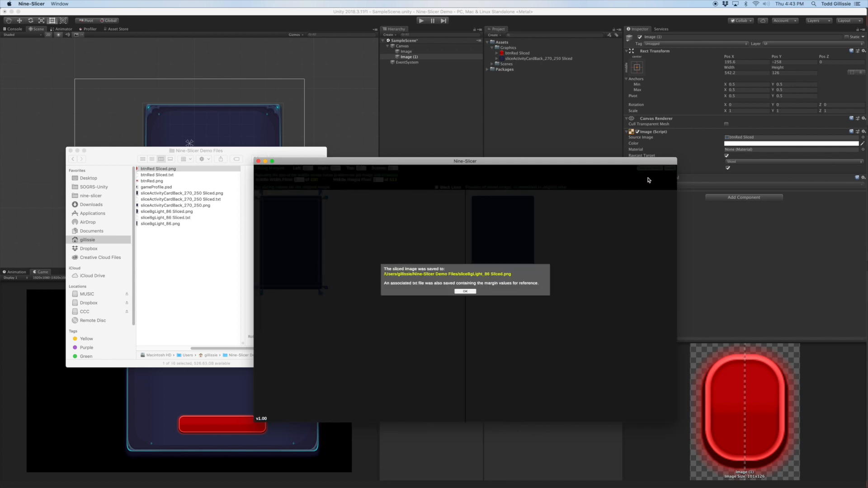
{"action": "left_click", "coordinate": [465, 291]}
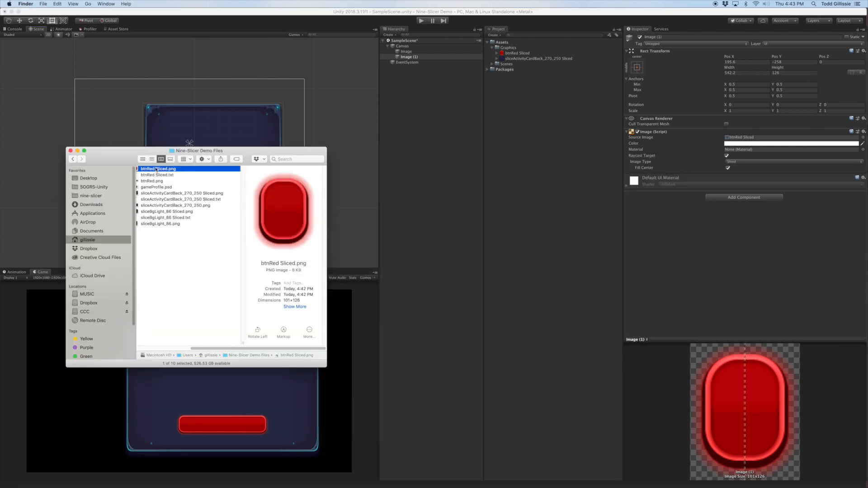
{"action": "left_click", "coordinate": [526, 53]}
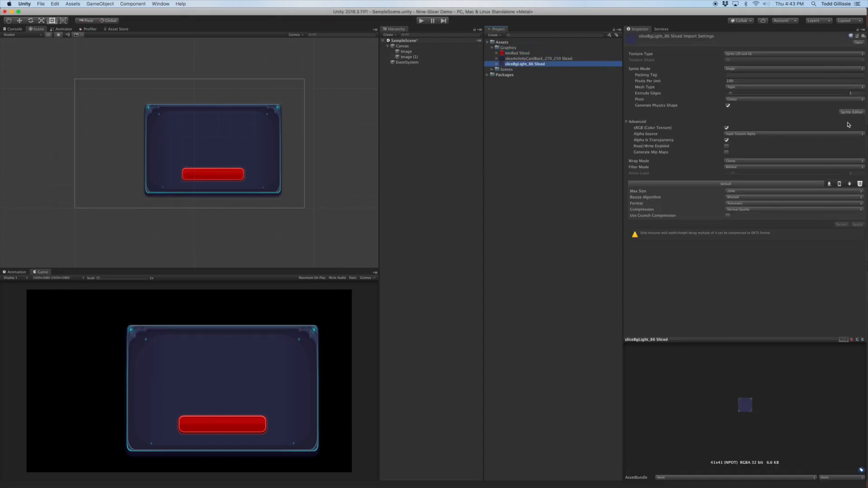
Inspect the imported sliceBgLight_86 Sliced sprite, then open the Canvas's object-creation menu.
{"action": "left_click", "coordinate": [852, 111]}
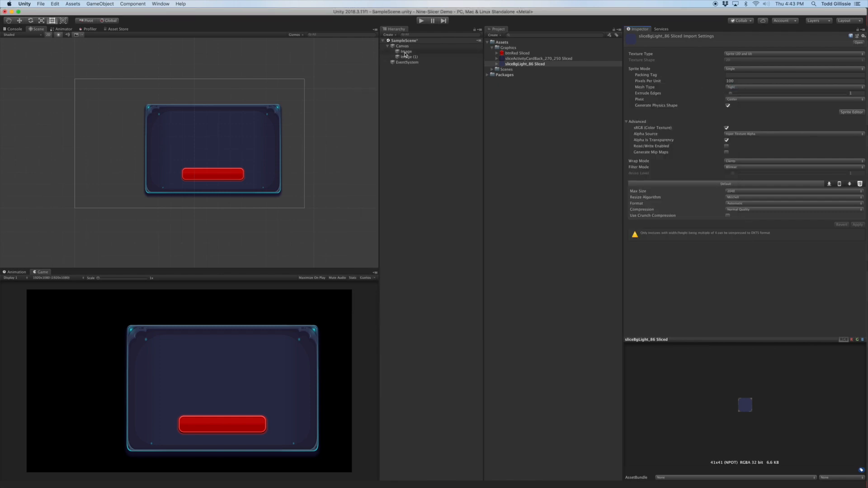
{"action": "right_click", "coordinate": [403, 46]}
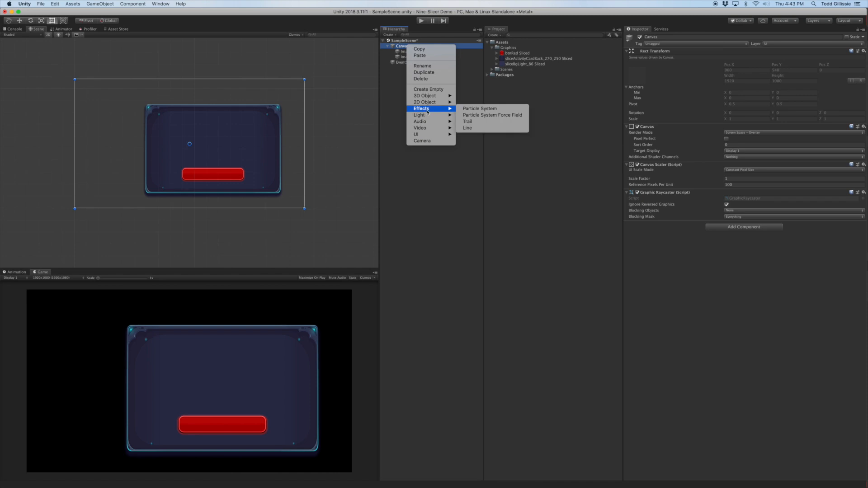